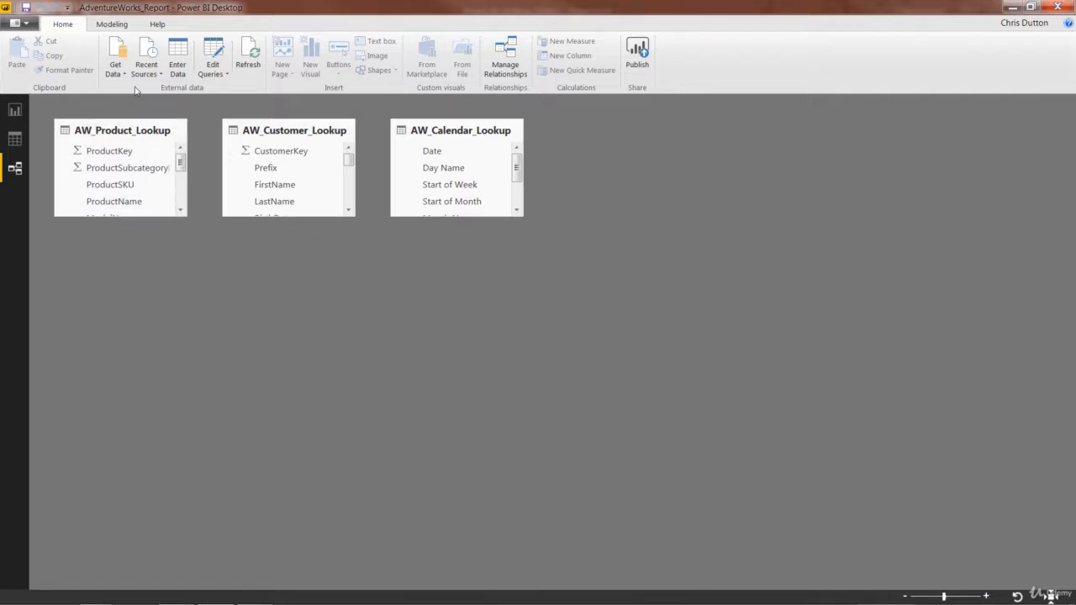
Step: Create a new blank query from Get Data's Blank Query option
{"action": "left_click", "coordinate": [115, 59]}
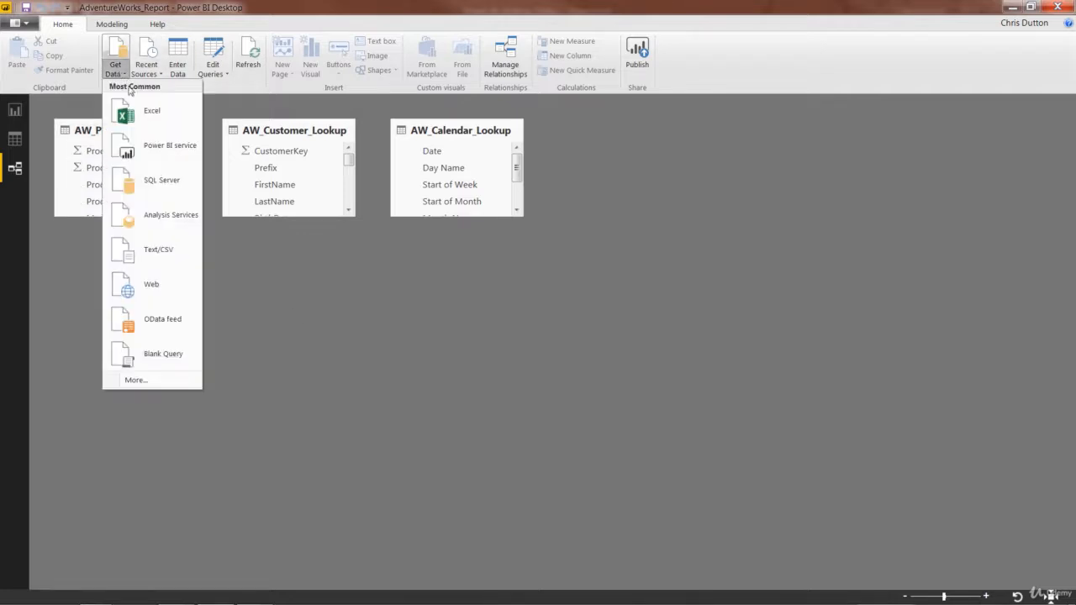
{"action": "mouse_move", "coordinate": [163, 353]}
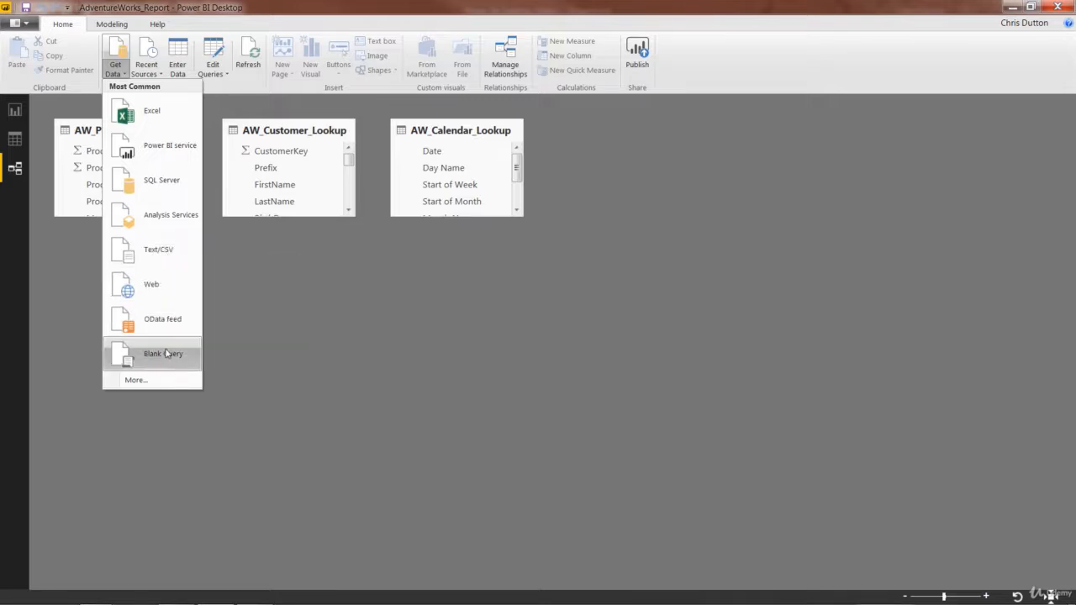
{"action": "left_click", "coordinate": [162, 353]}
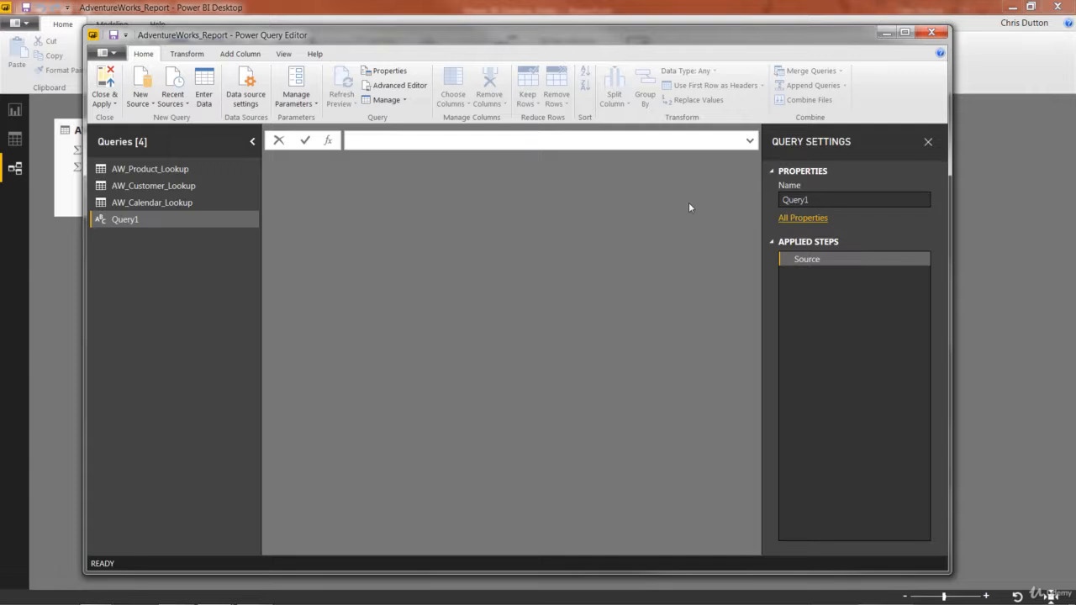
{"action": "mouse_move", "coordinate": [305, 293]}
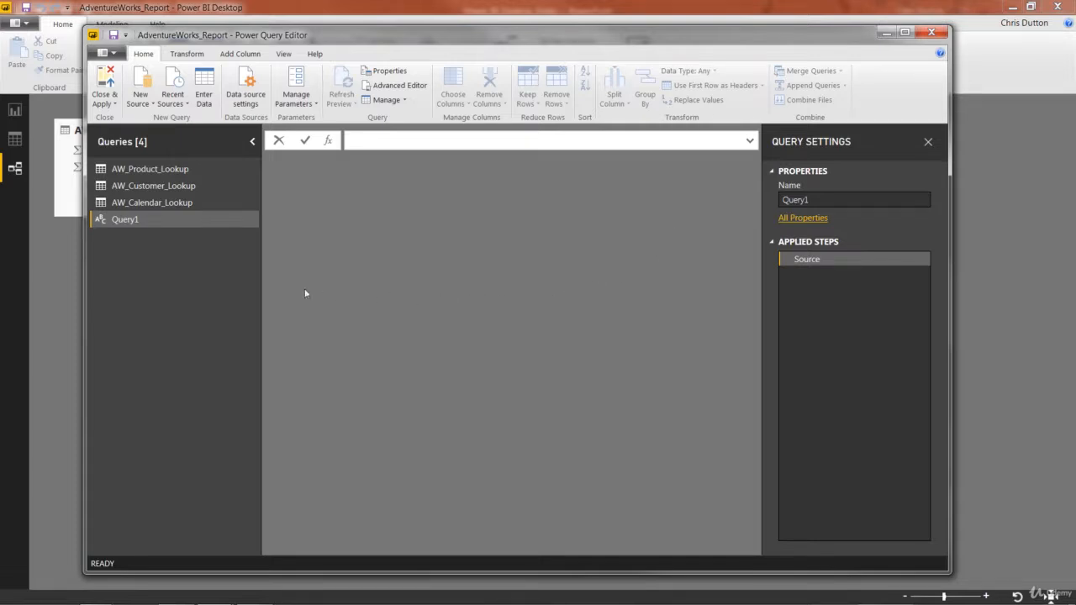
{"action": "mouse_move", "coordinate": [712, 225]}
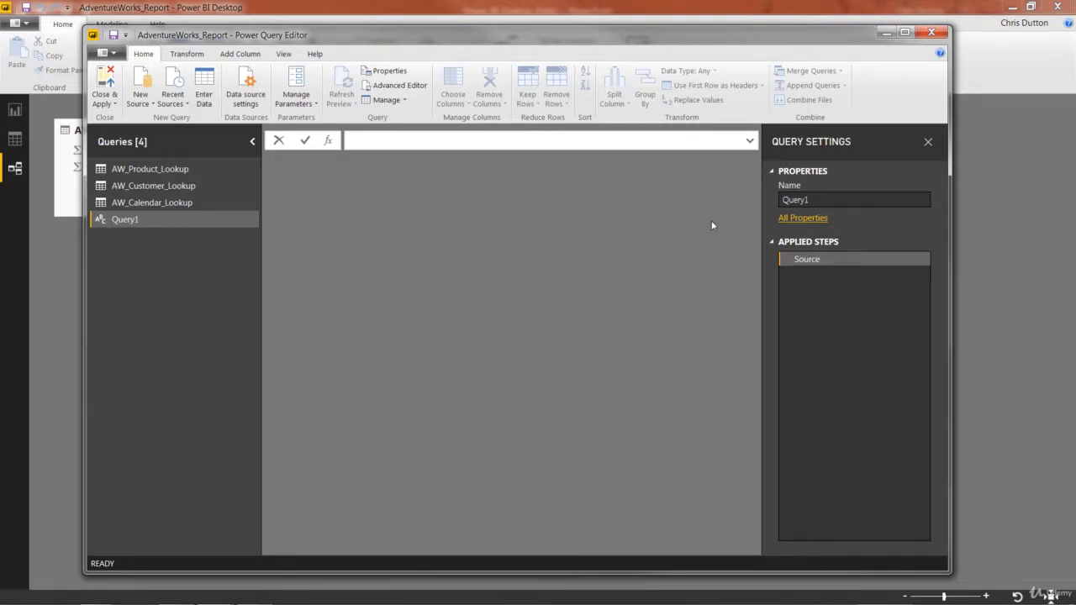
Step: Rename Query1 to 'Rolling_Calendar' in the Query Settings name box
{"action": "left_click", "coordinate": [854, 199]}
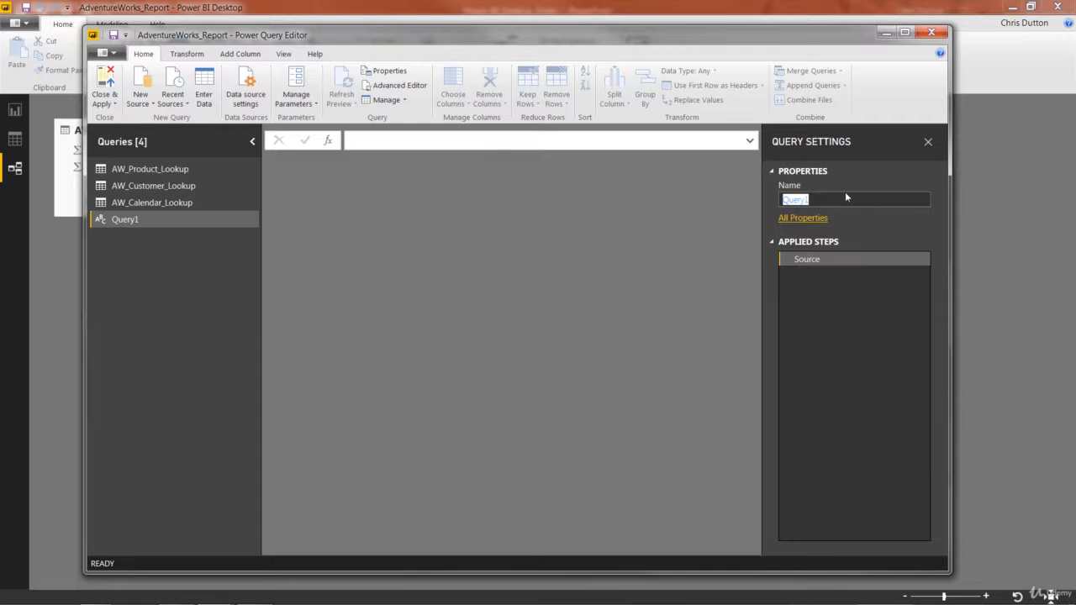
{"action": "type", "text": "Rolling_Calendar"}
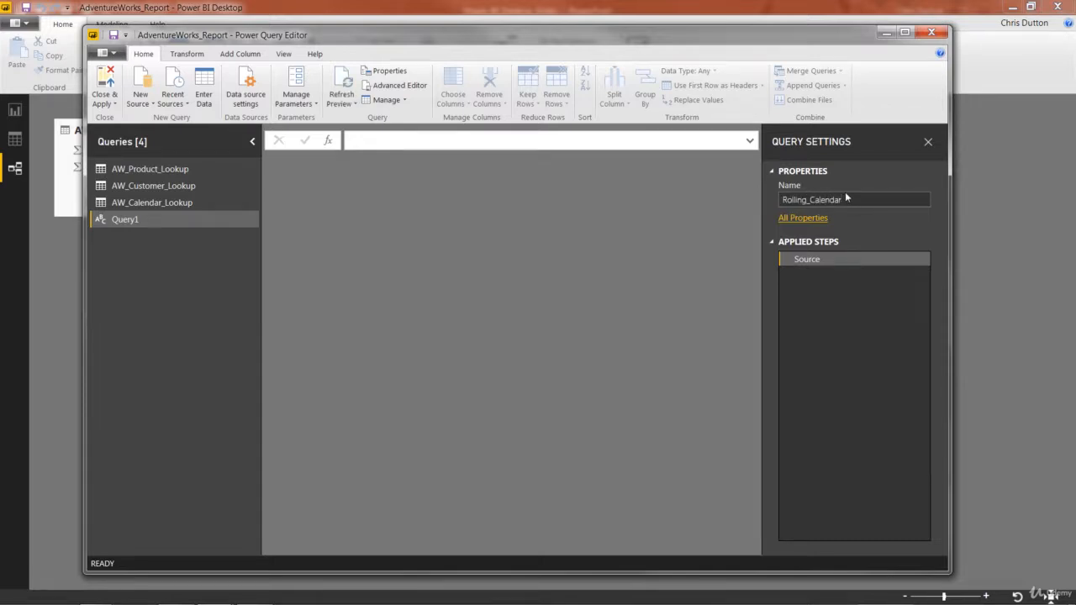
{"action": "type", "text": "Rolling_Calendar"}
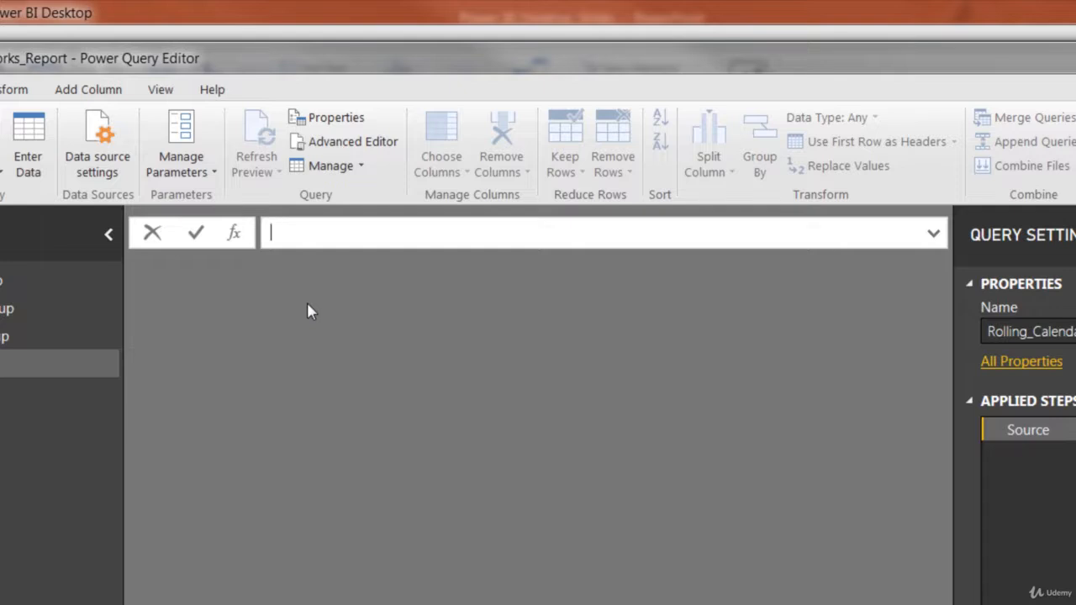
Step: Enter the formula =#date(2018,1,1) so the query returns 1/1/2018
{"action": "type", "text": "=#"}
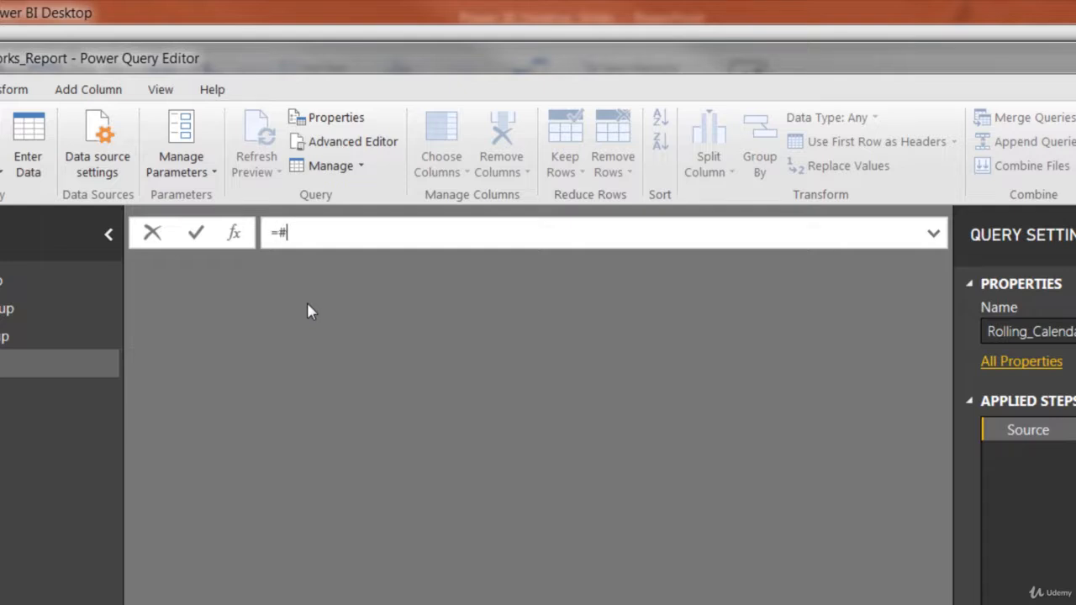
{"action": "type", "text": "date"}
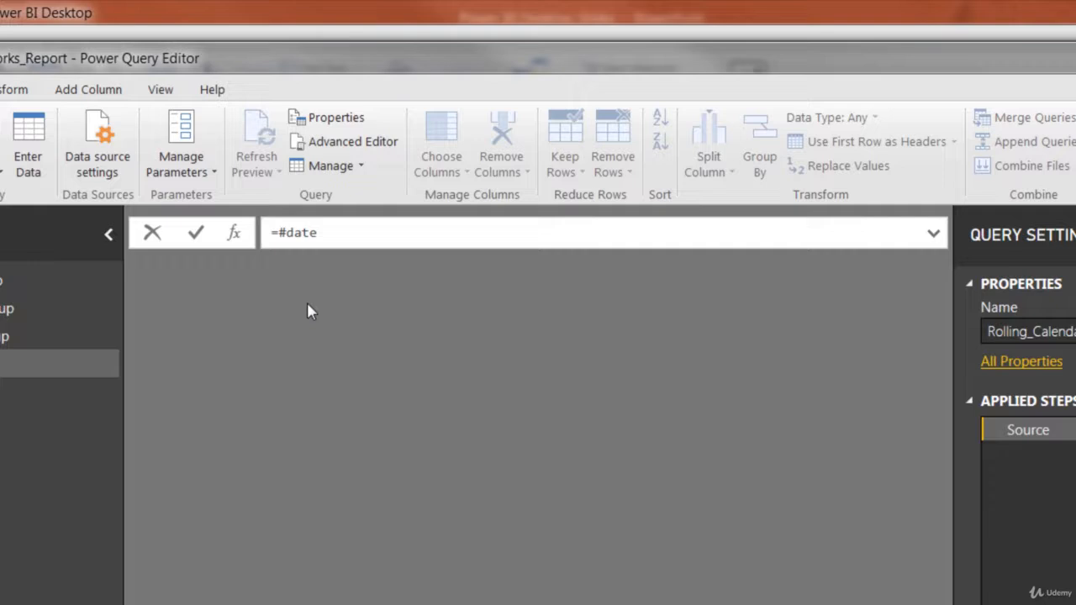
{"action": "type", "text": "("}
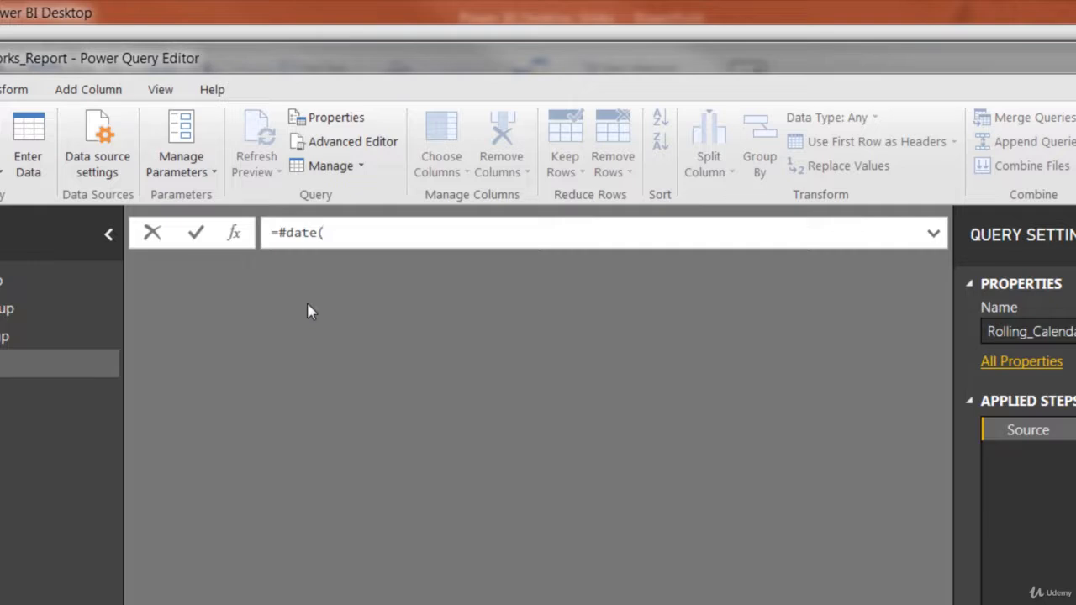
{"action": "type", "text": "2"}
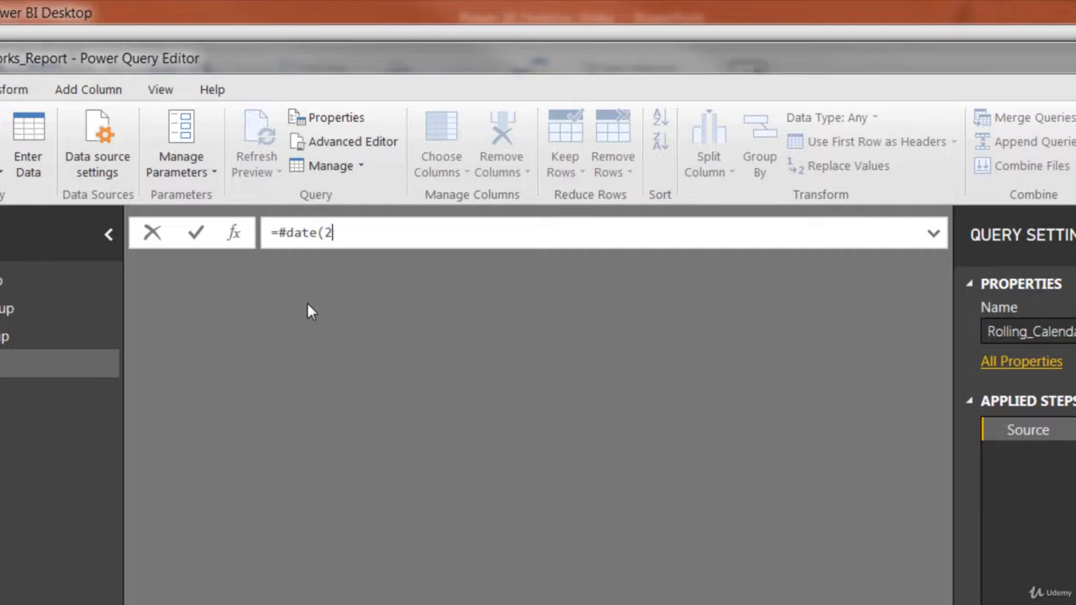
{"action": "type", "text": "018,"}
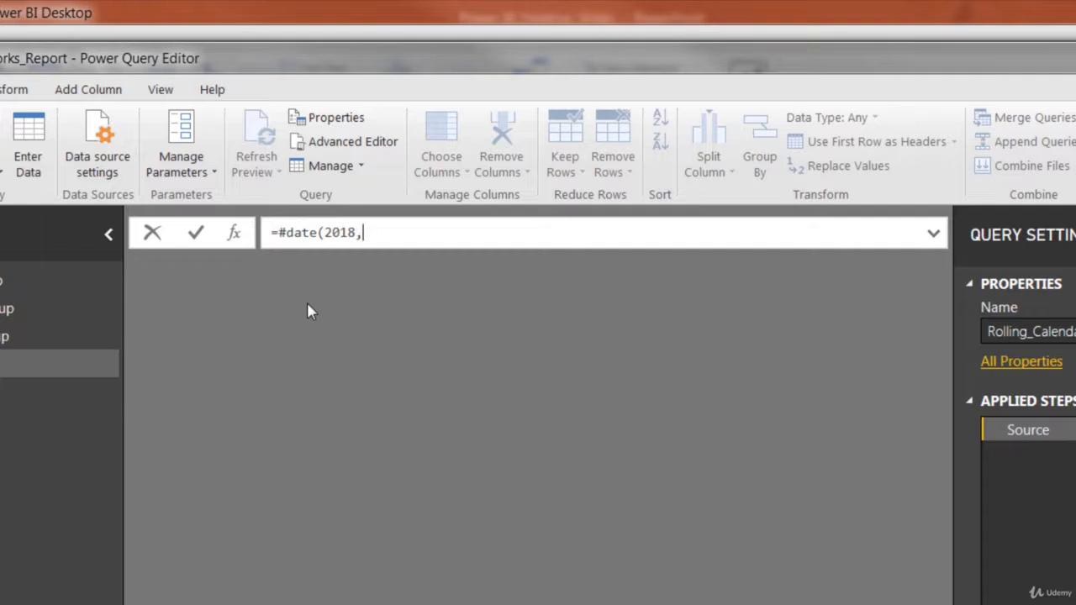
{"action": "type", "text": "1,"}
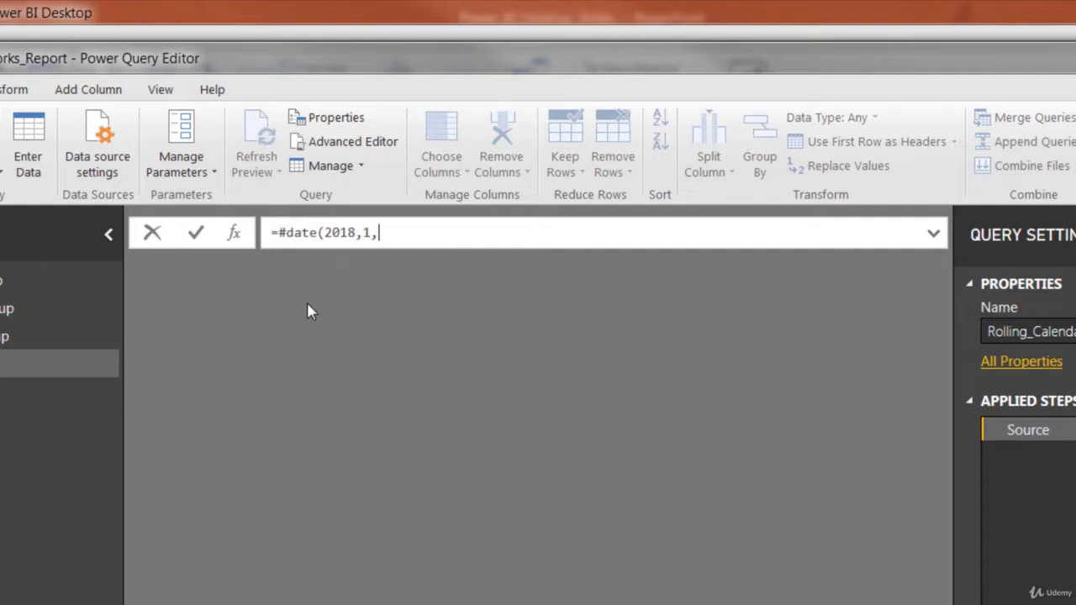
{"action": "type", "text": "1)"}
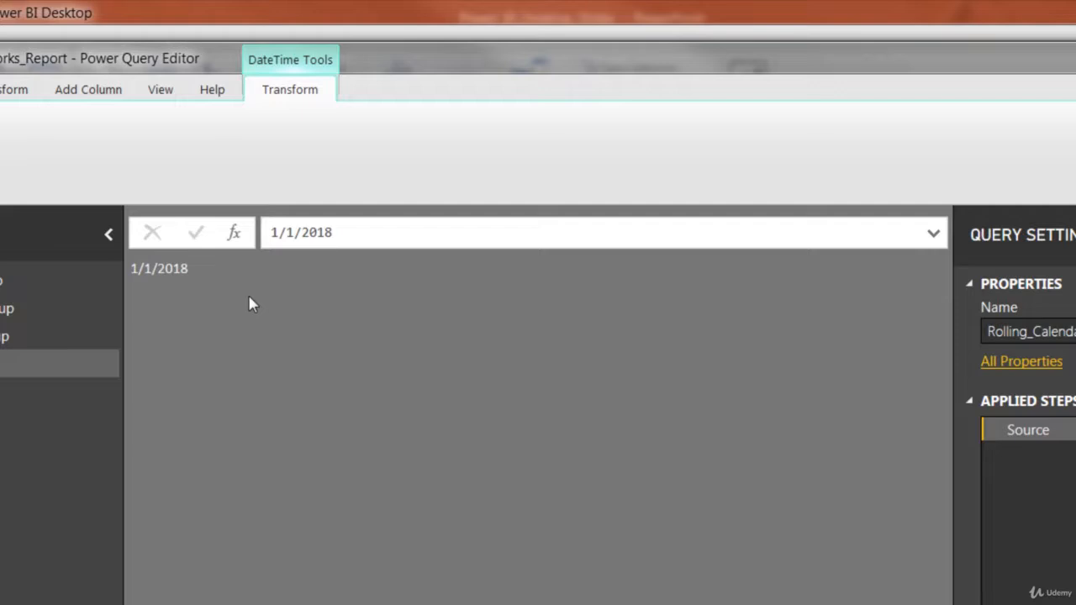
{"action": "mouse_move", "coordinate": [234, 233]}
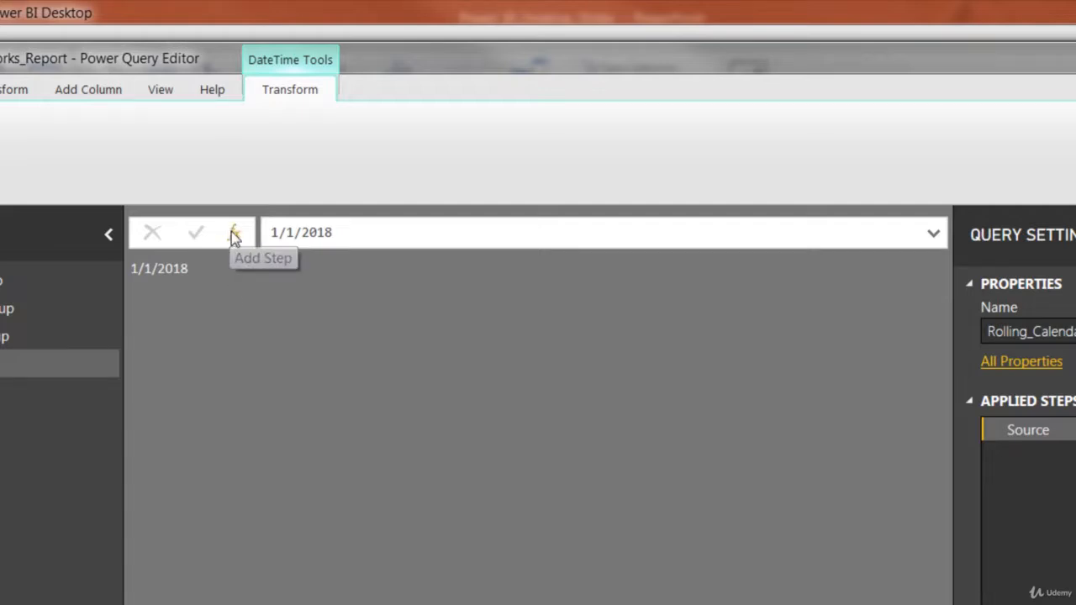
Step: Add a step using List.Dates from Source to today with a one-day #duration
{"action": "left_click", "coordinate": [234, 233]}
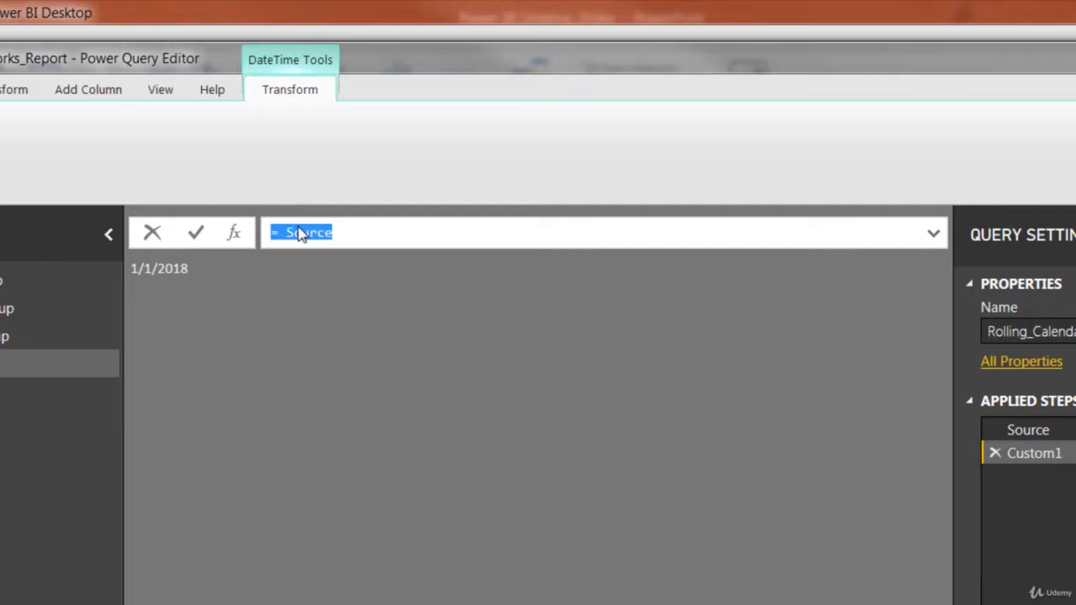
{"action": "mouse_move", "coordinate": [404, 231]}
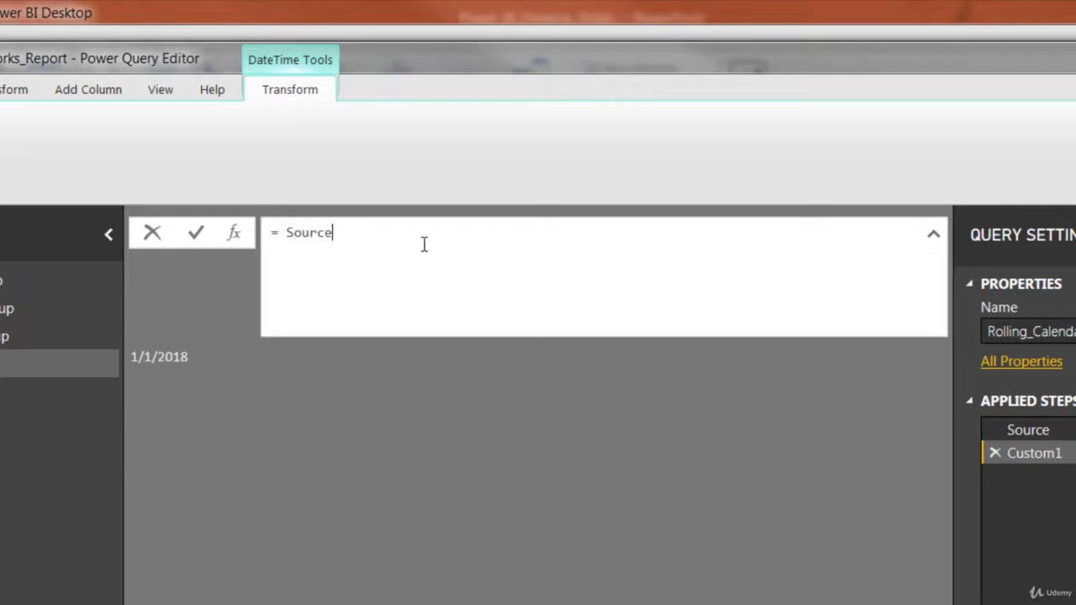
{"action": "key", "text": "BackSpace"}
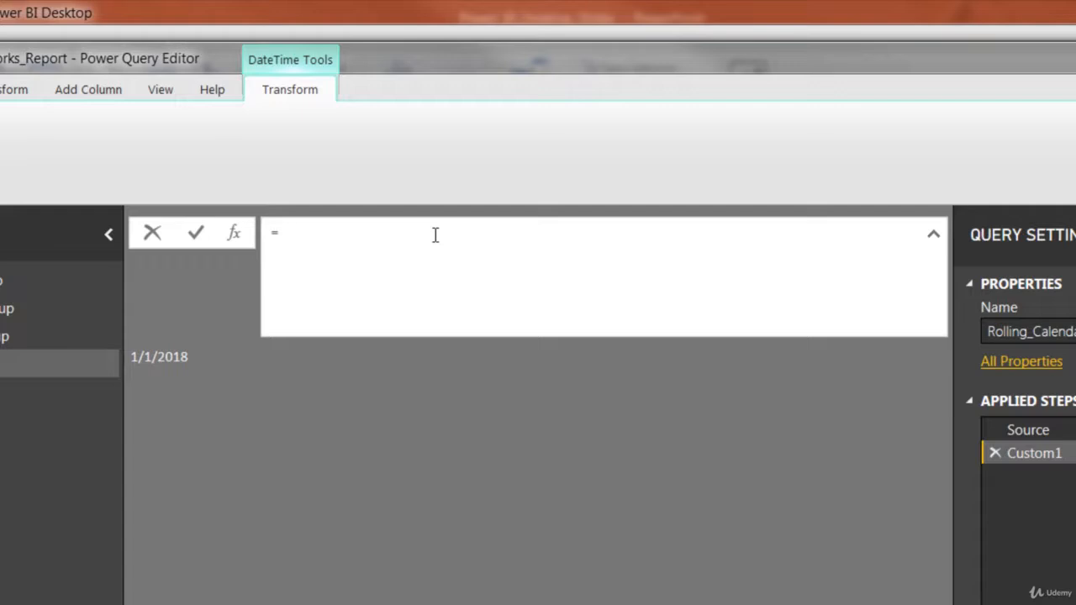
{"action": "type", "text": "Li"}
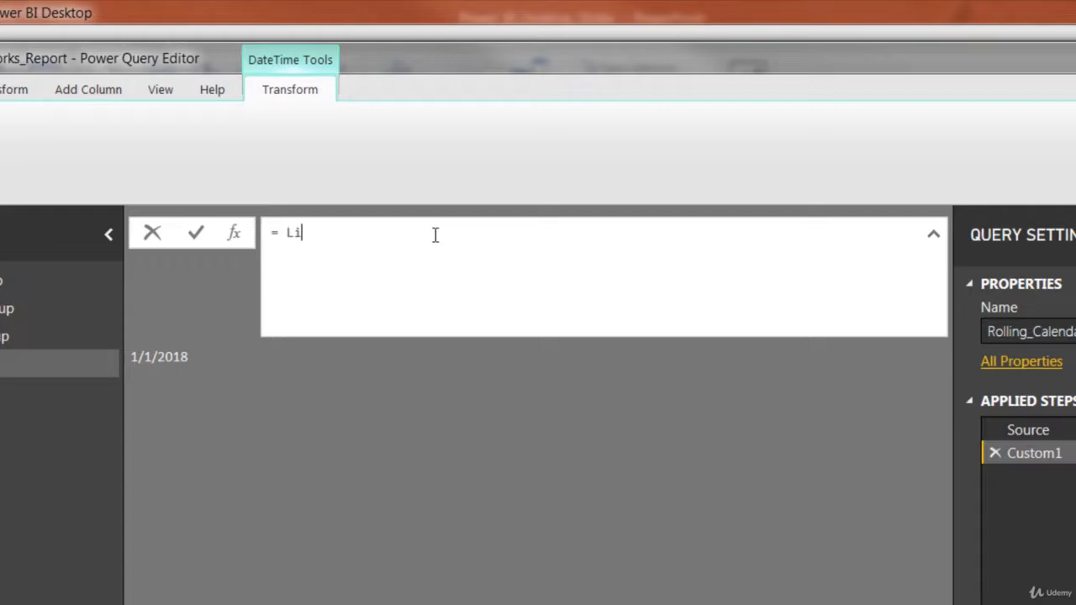
{"action": "type", "text": "st.Dates"}
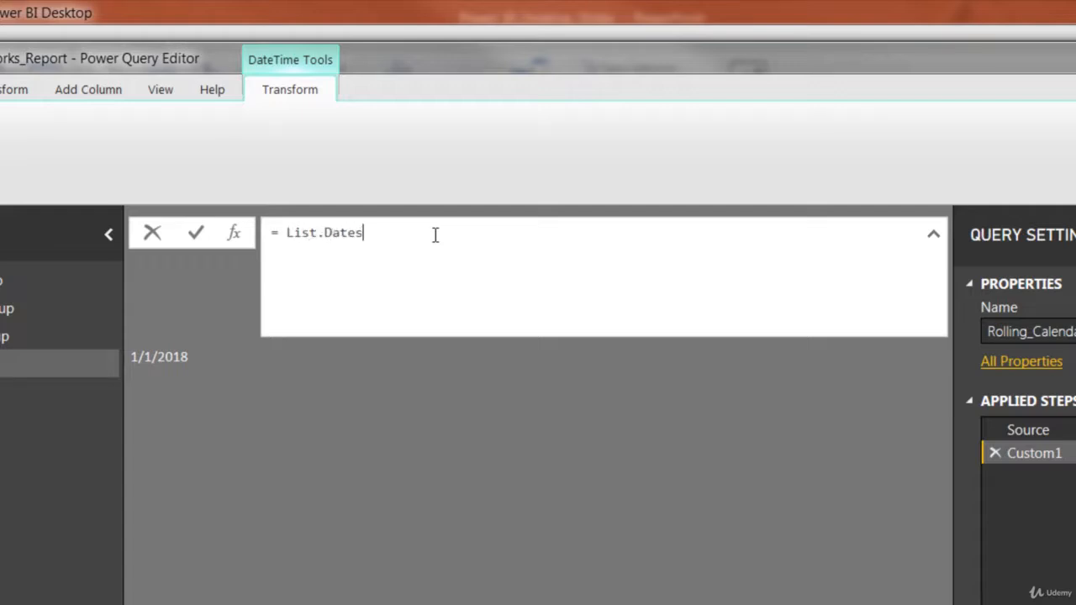
{"action": "type", "text": "("}
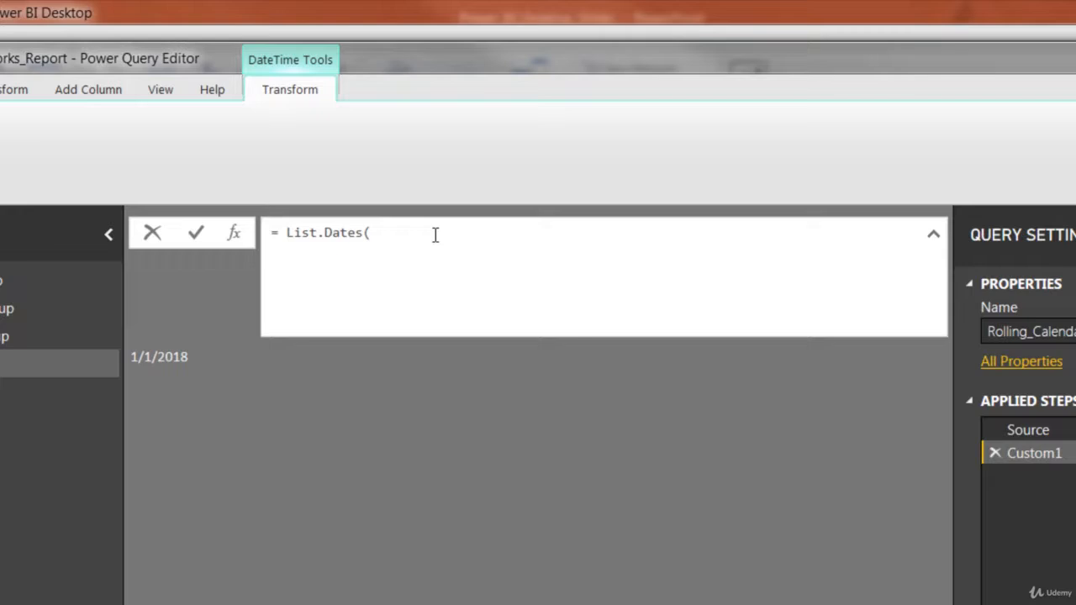
{"action": "type", "text": "Source"}
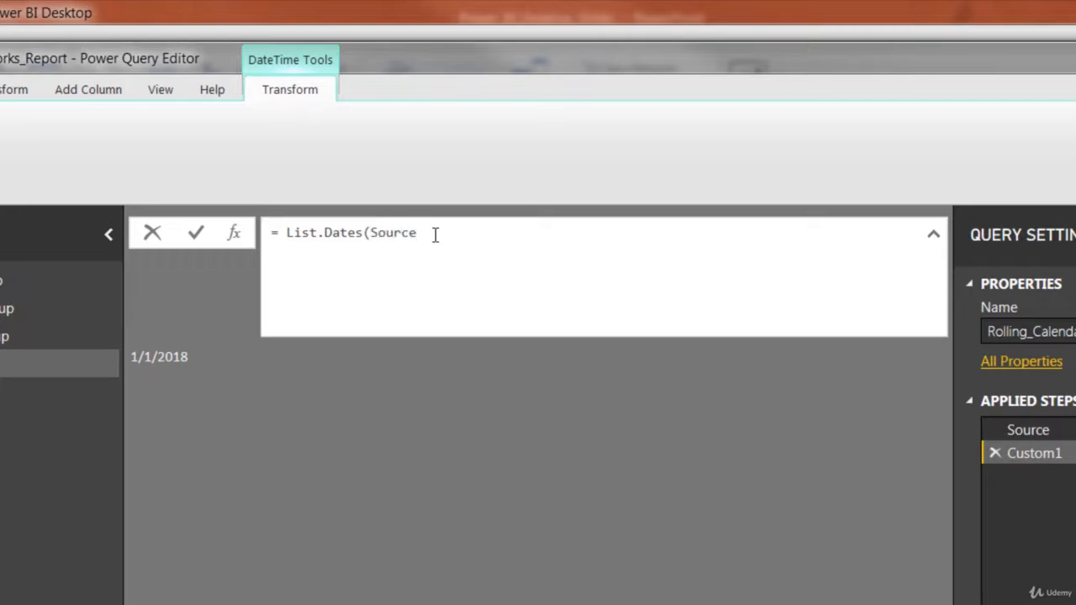
{"action": "type", "text": ", nu"}
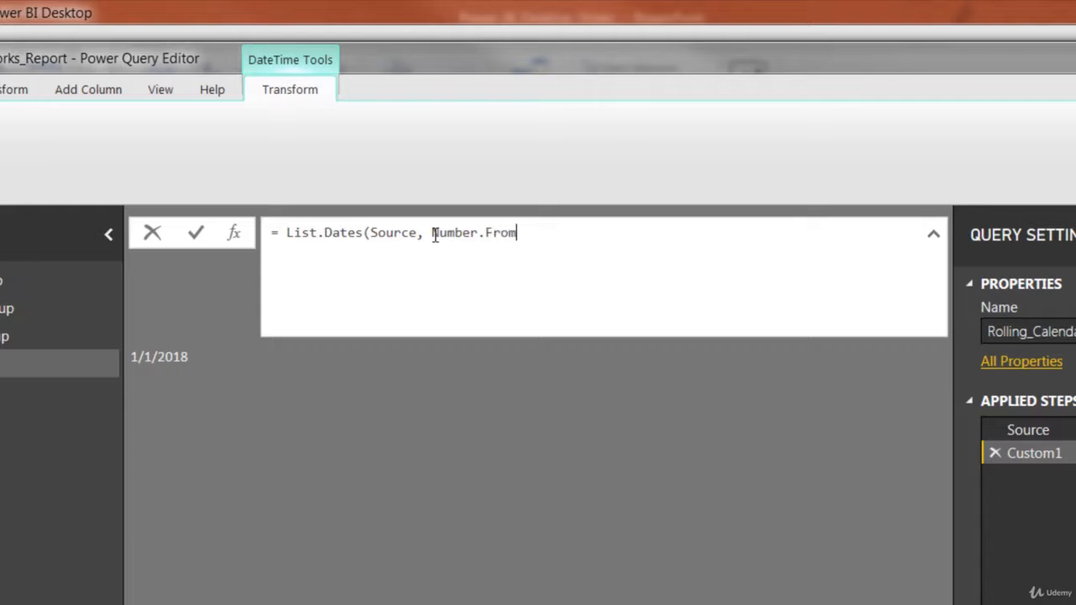
{"action": "type", "text": "(D"}
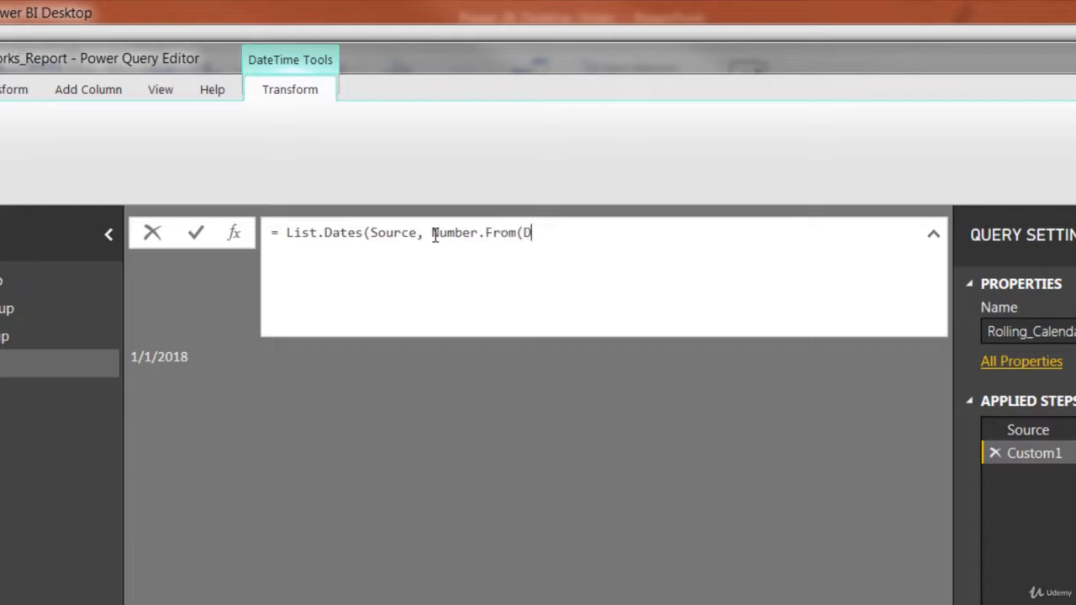
{"action": "type", "text": "ateTime"}
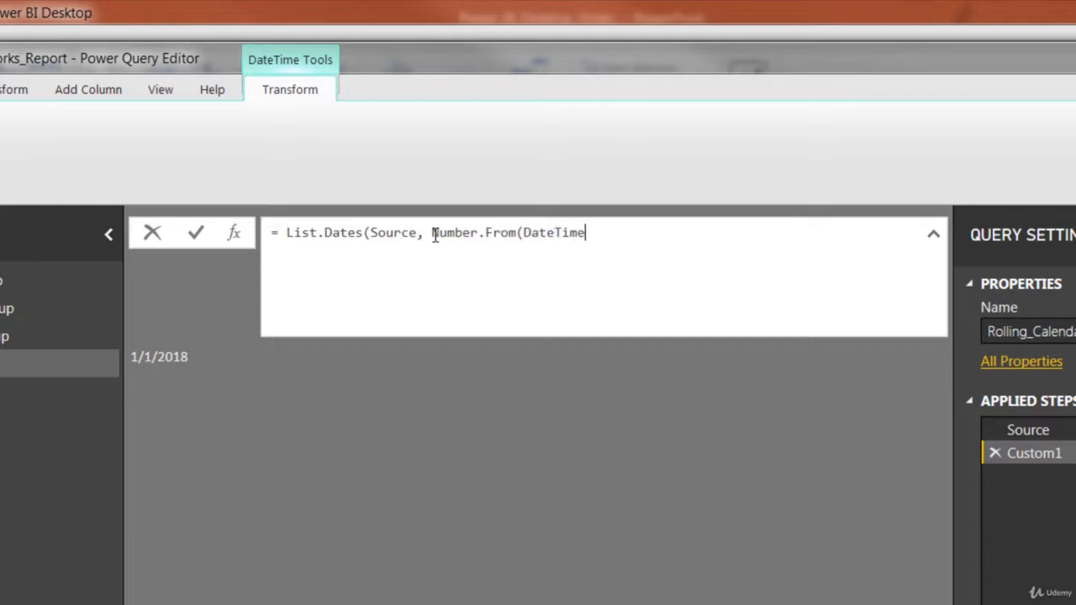
{"action": "type", "text": ".Local"}
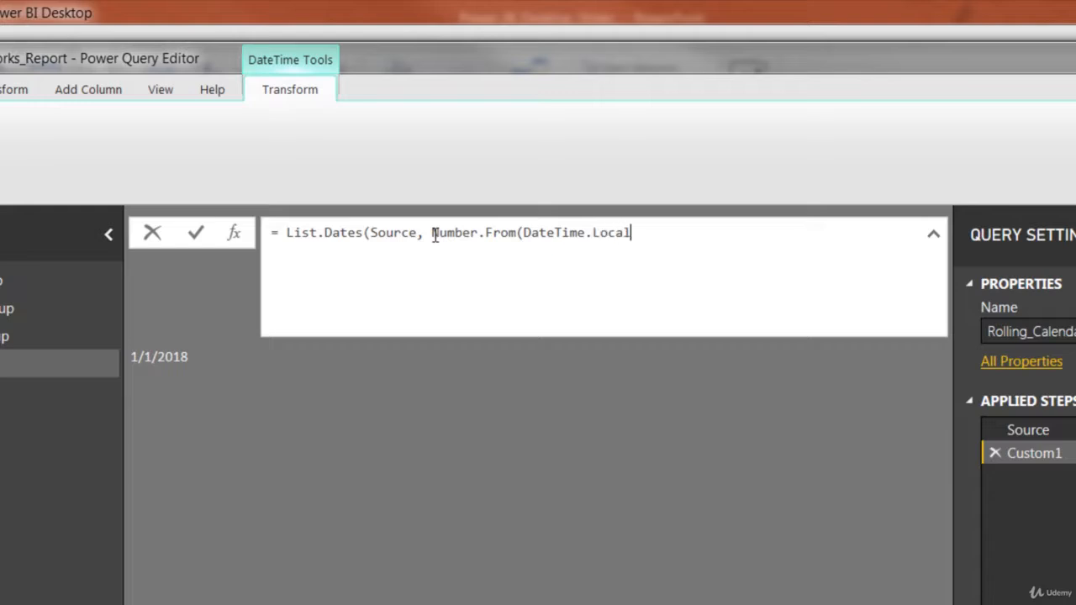
{"action": "type", "text": "Now"}
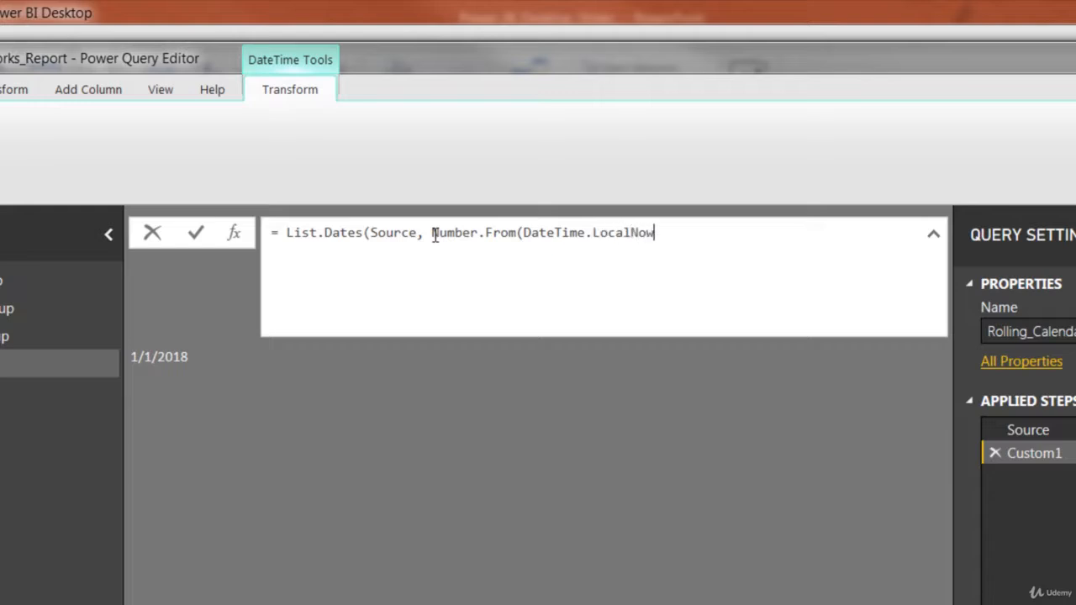
{"action": "type", "text": "()"}
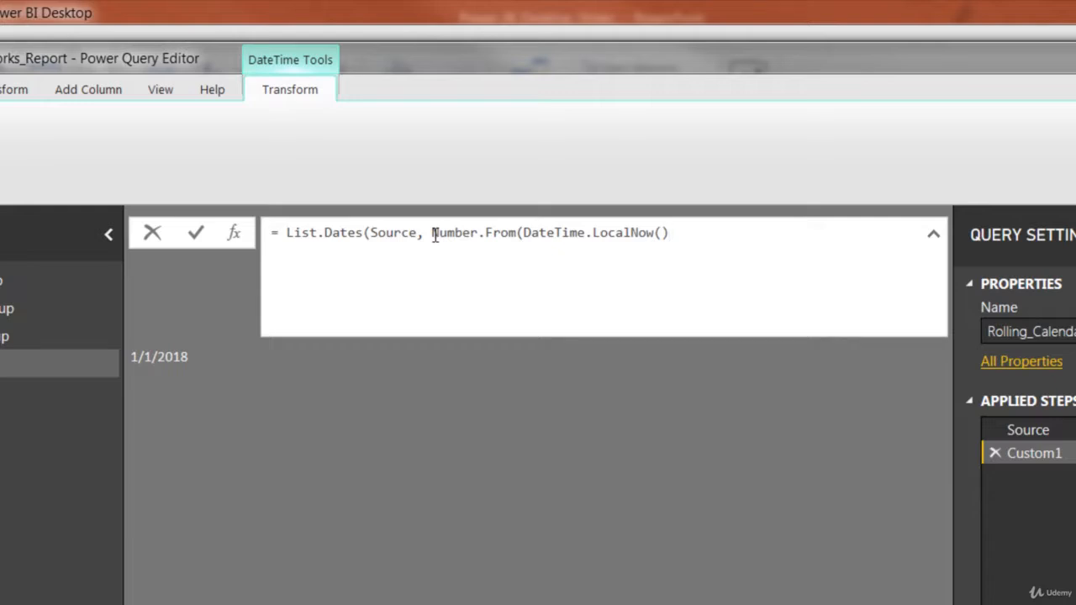
{"action": "type", "text": ")"}
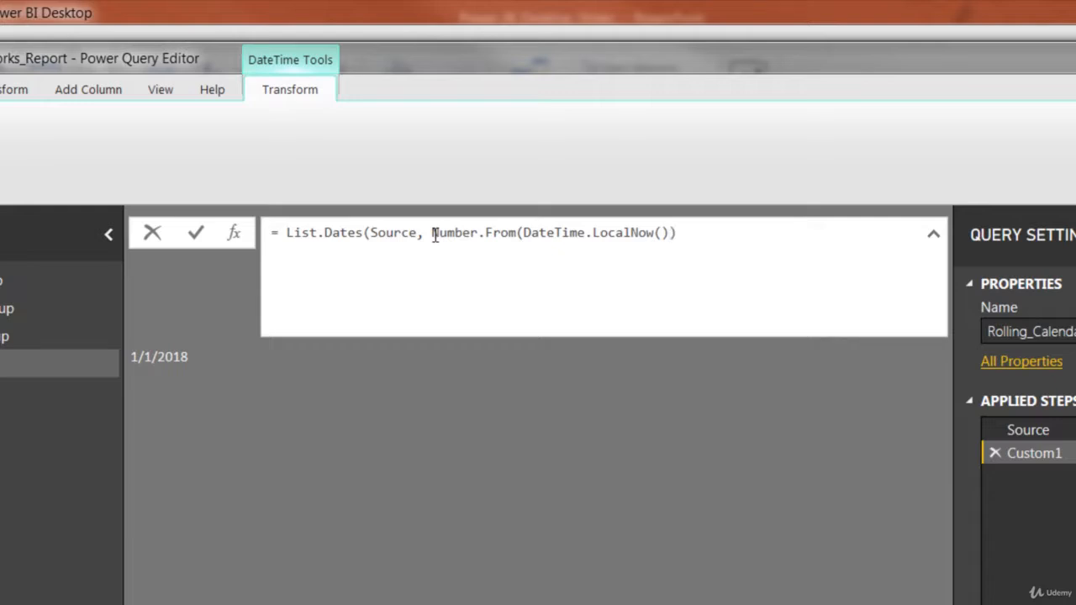
{"action": "type", "text": "-"}
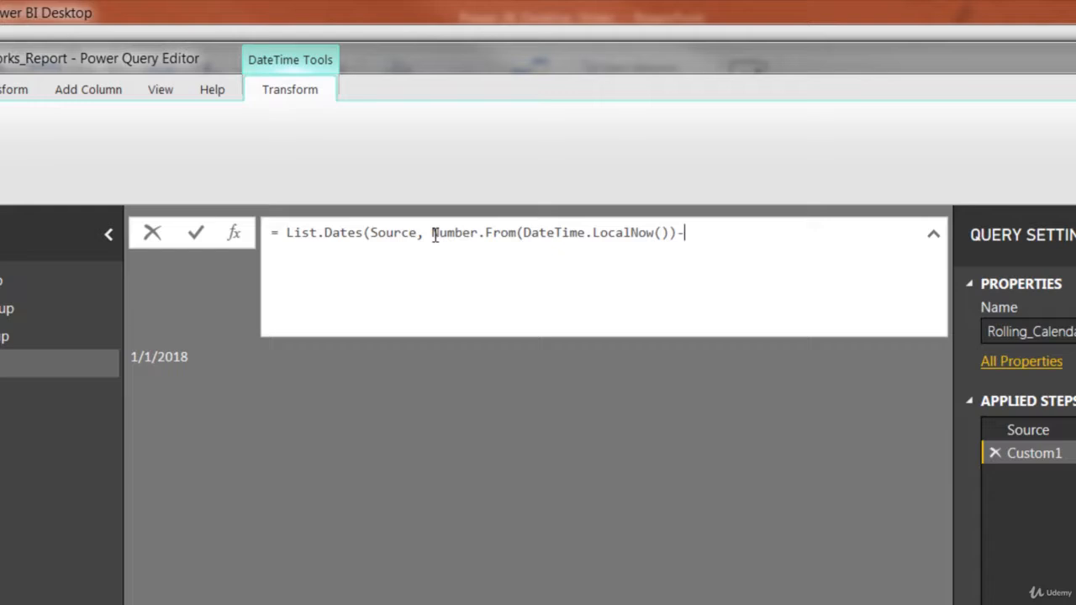
{"action": "type", "text": "Number."}
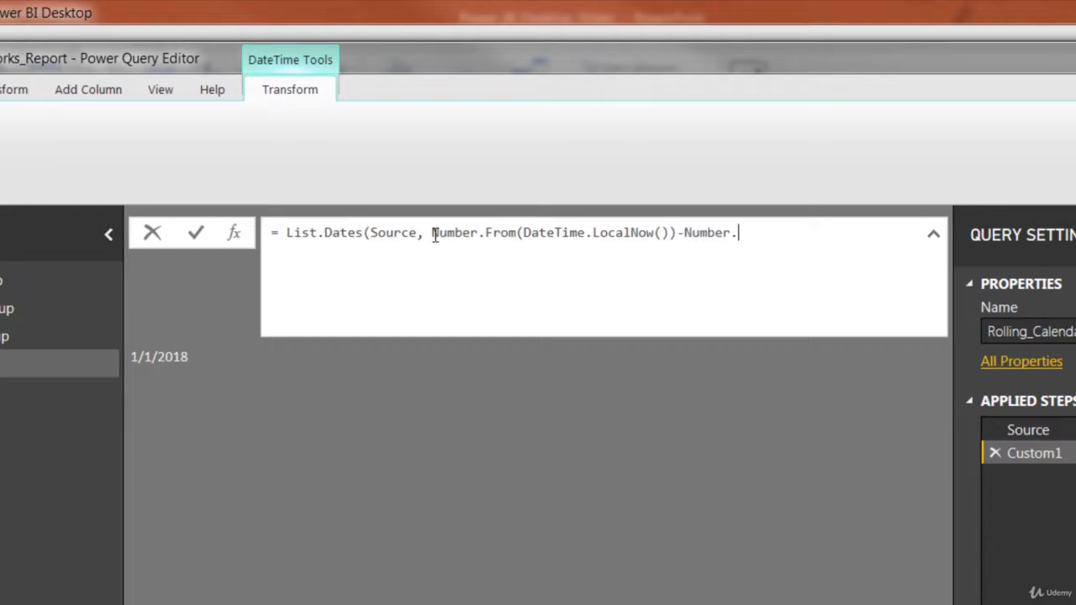
{"action": "type", "text": "From("}
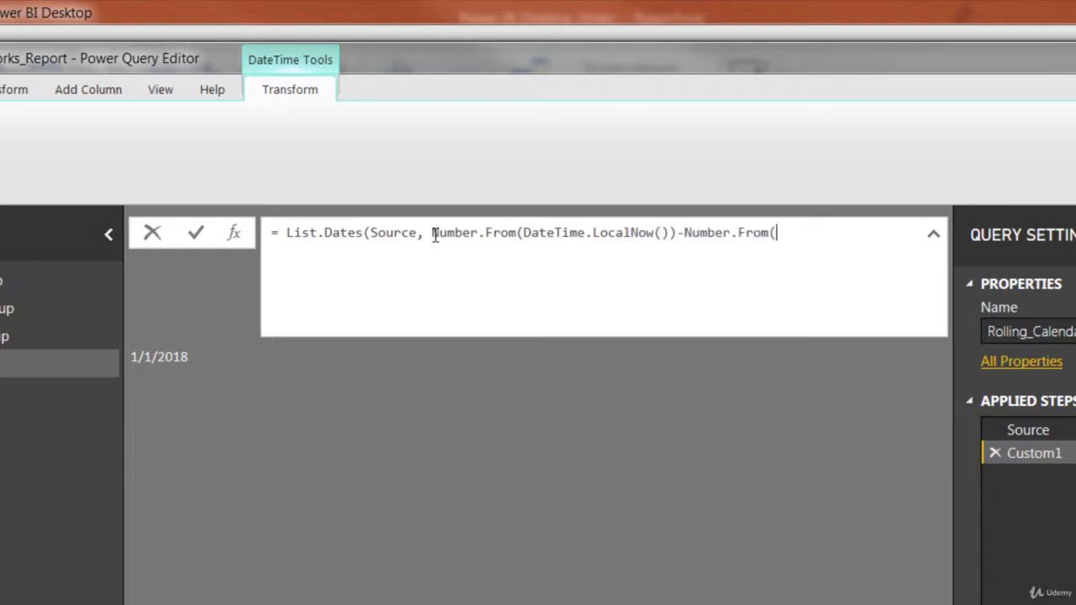
{"action": "type", "text": "Source"}
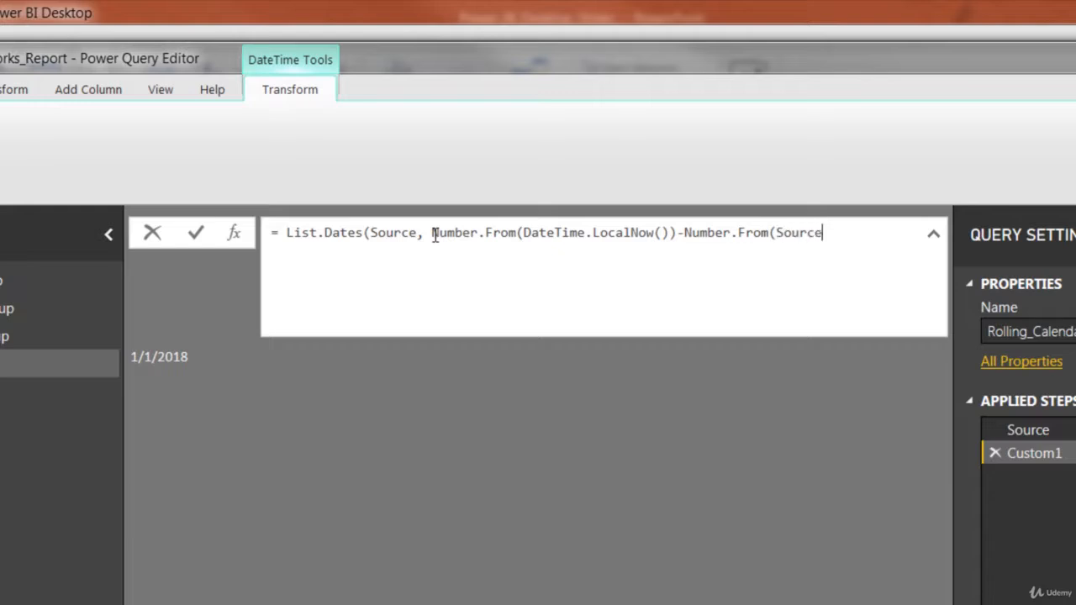
{"action": "type", "text": ")"}
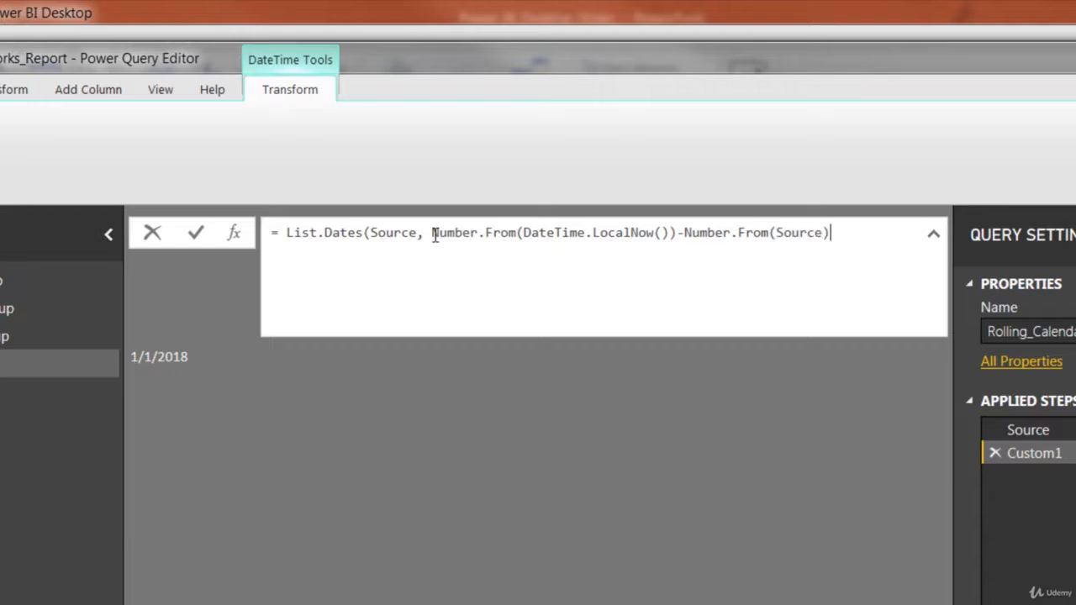
{"action": "type", "text": ",#"}
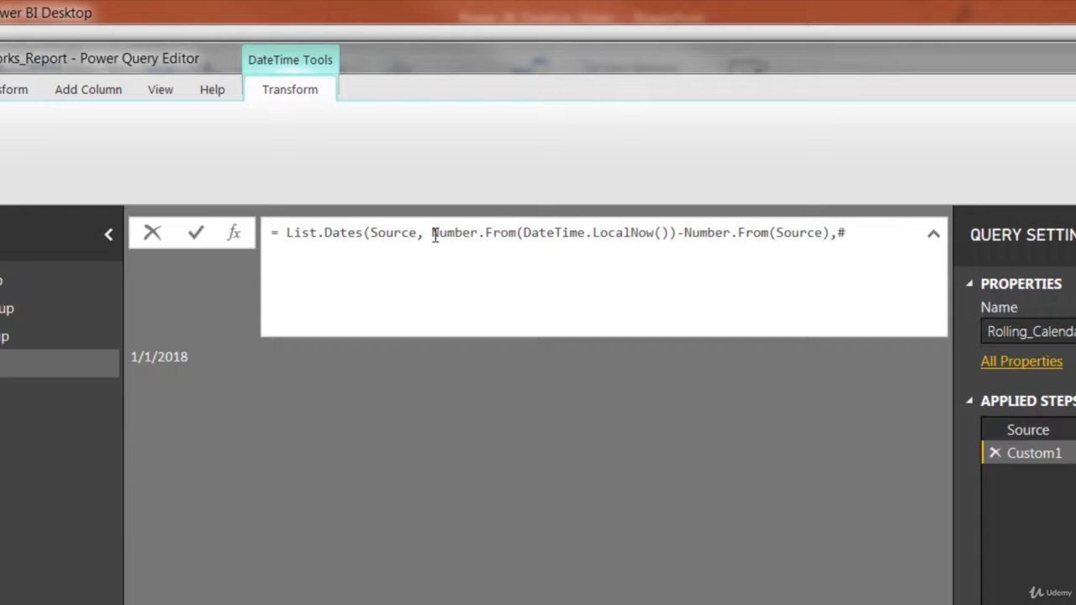
{"action": "type", "text": "duration"}
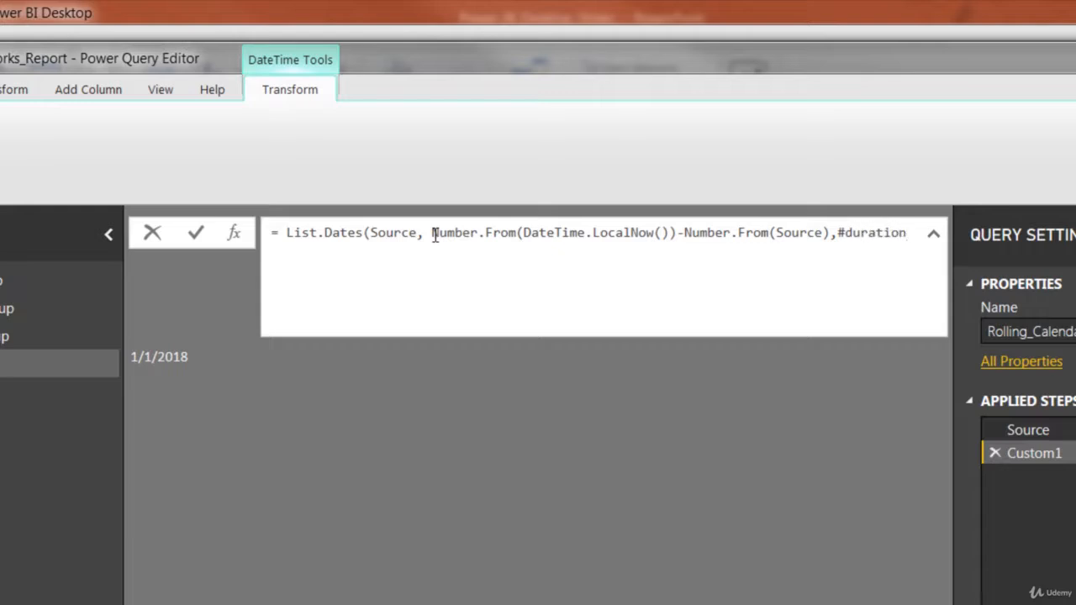
{"action": "type", "text": "(1,"}
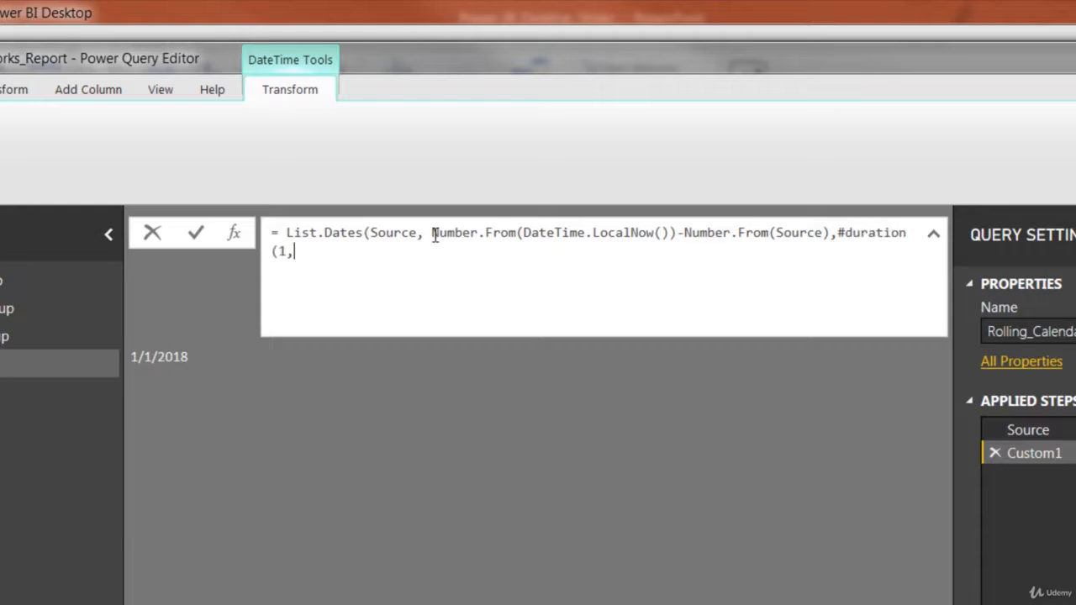
{"action": "type", "text": "0,0,"}
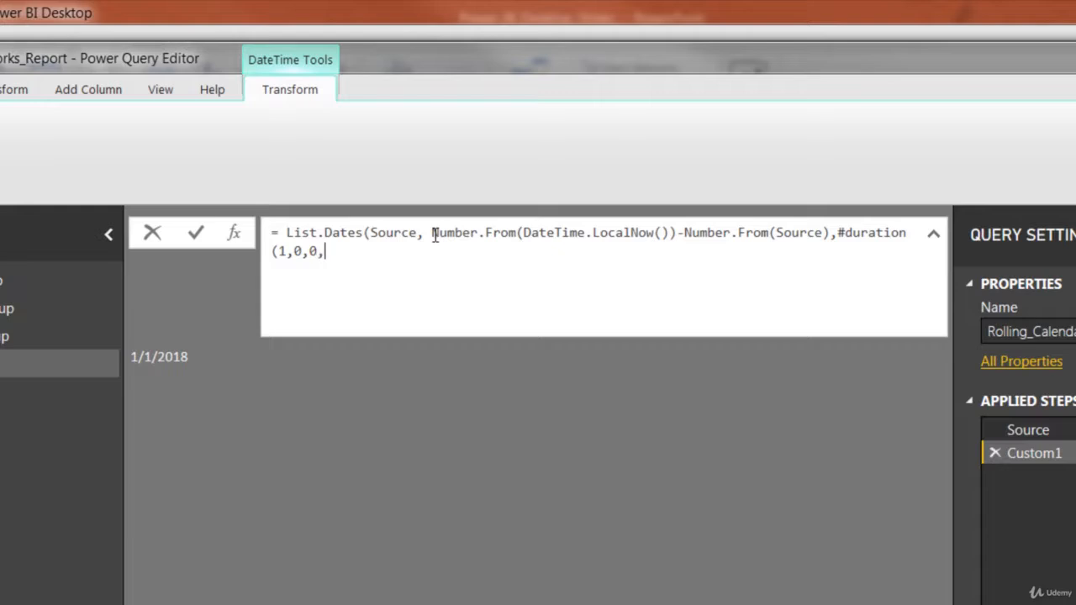
{"action": "type", "text": "))"}
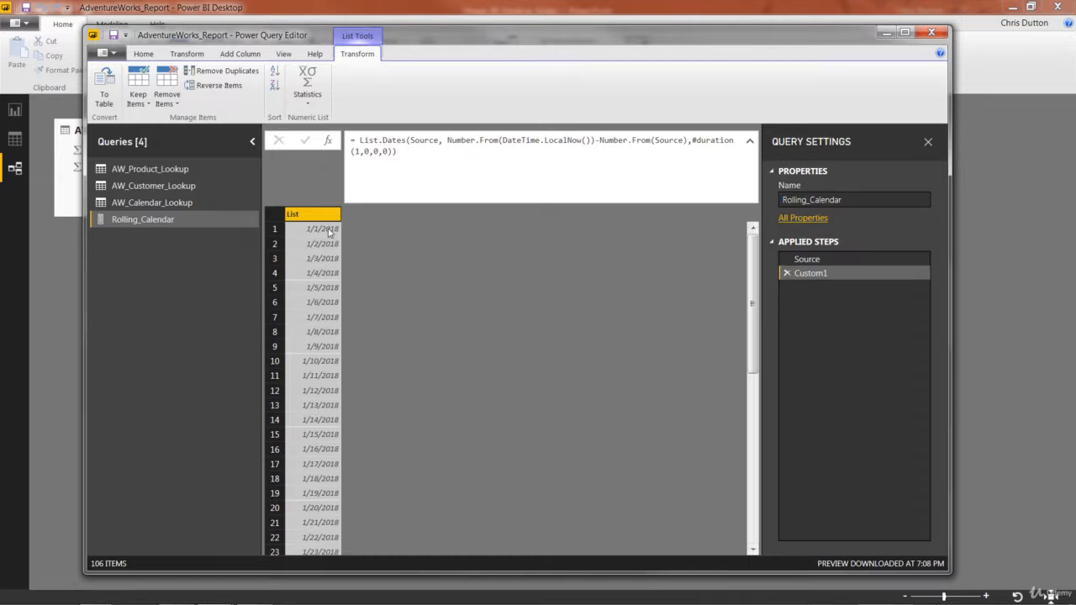
{"action": "scroll", "scroll_direction": "down", "scroll_amount": 3}
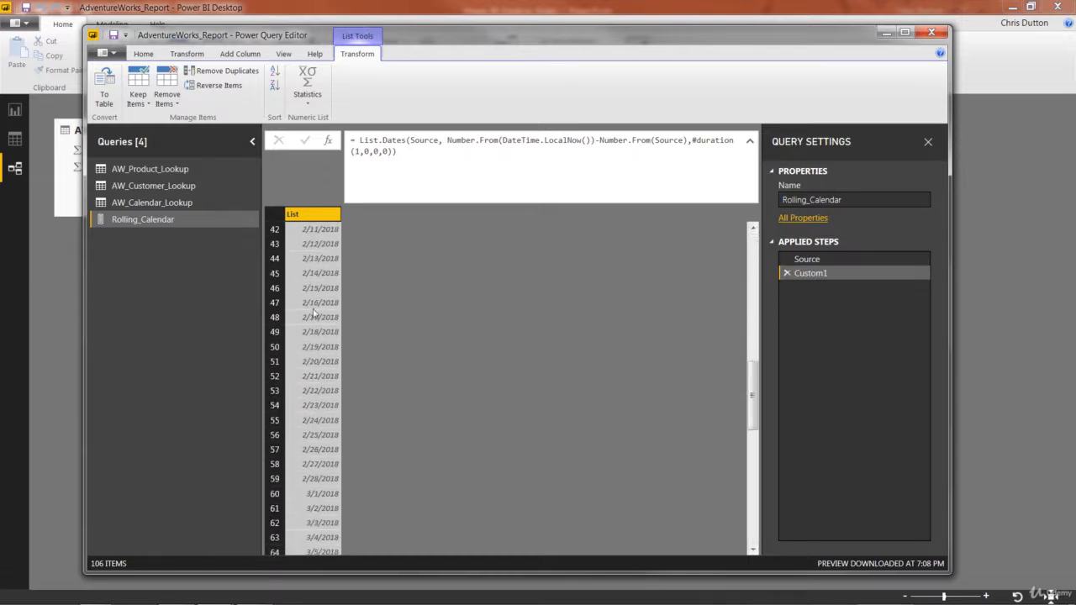
{"action": "scroll", "scroll_direction": "down", "scroll_amount": 3}
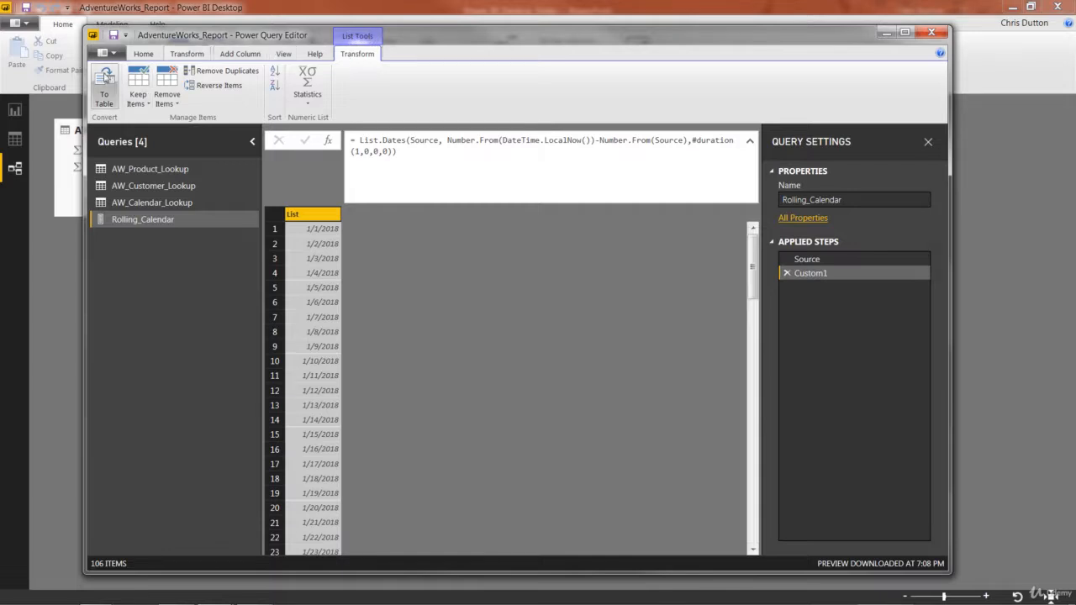
{"action": "mouse_move", "coordinate": [103, 84]}
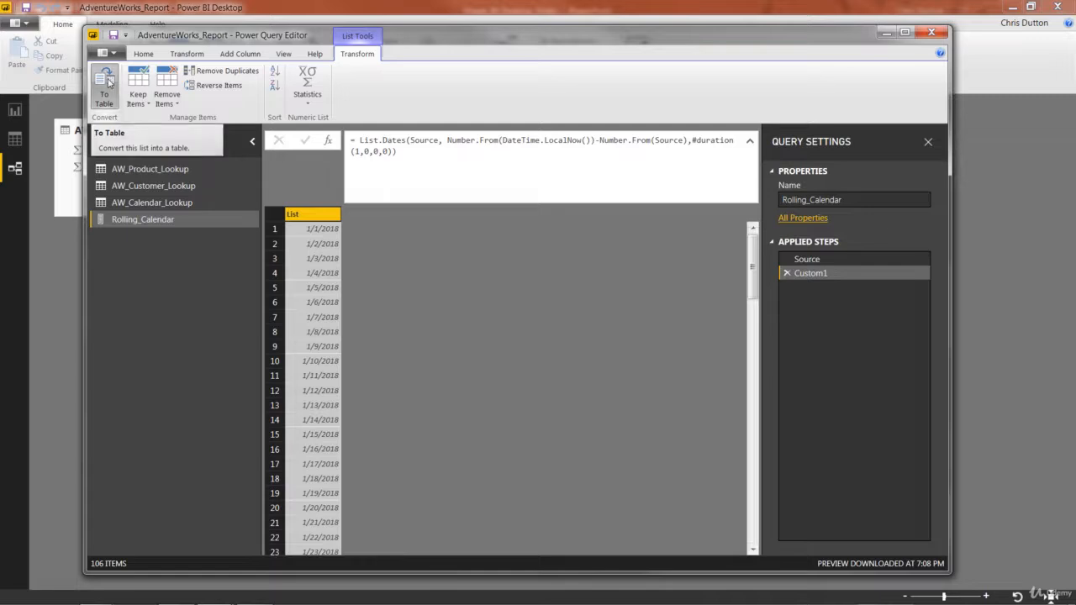
Step: Convert the date list to a table with To Table, delimiter None
{"action": "left_click", "coordinate": [104, 84]}
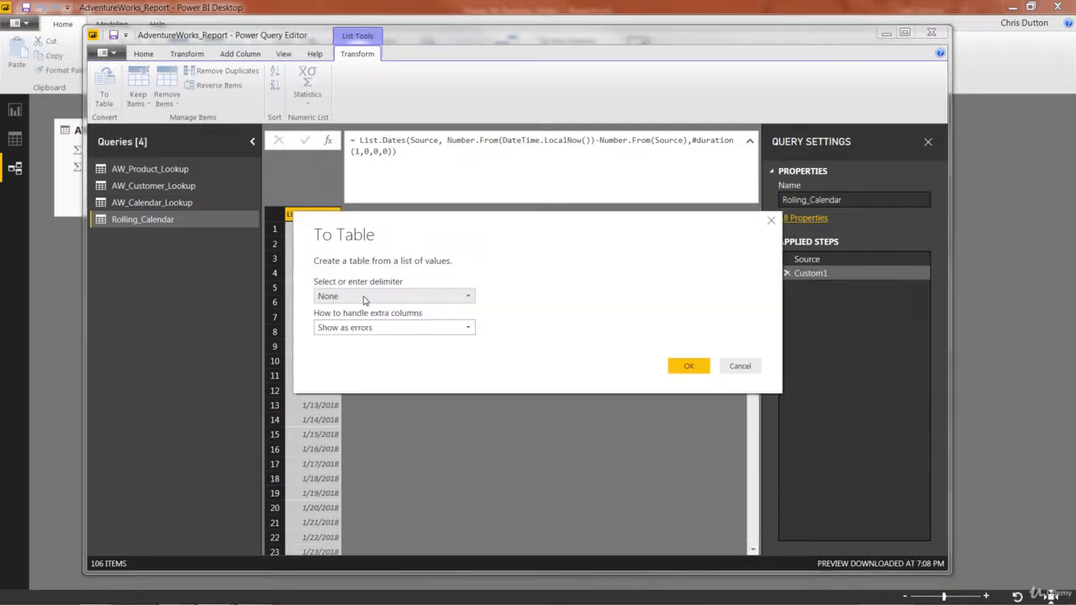
{"action": "mouse_move", "coordinate": [553, 346]}
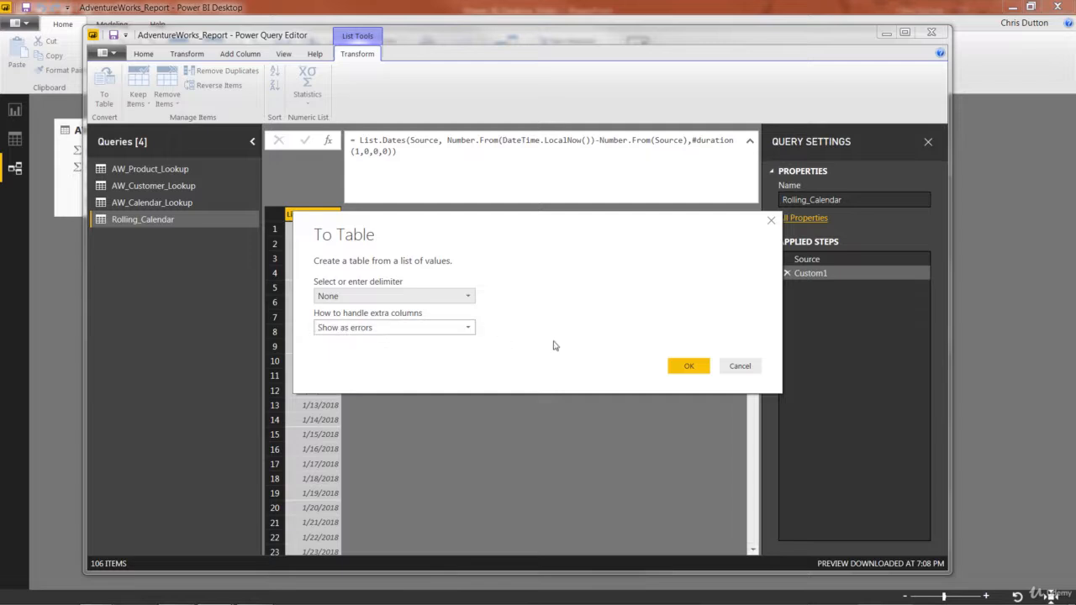
{"action": "left_click", "coordinate": [689, 366]}
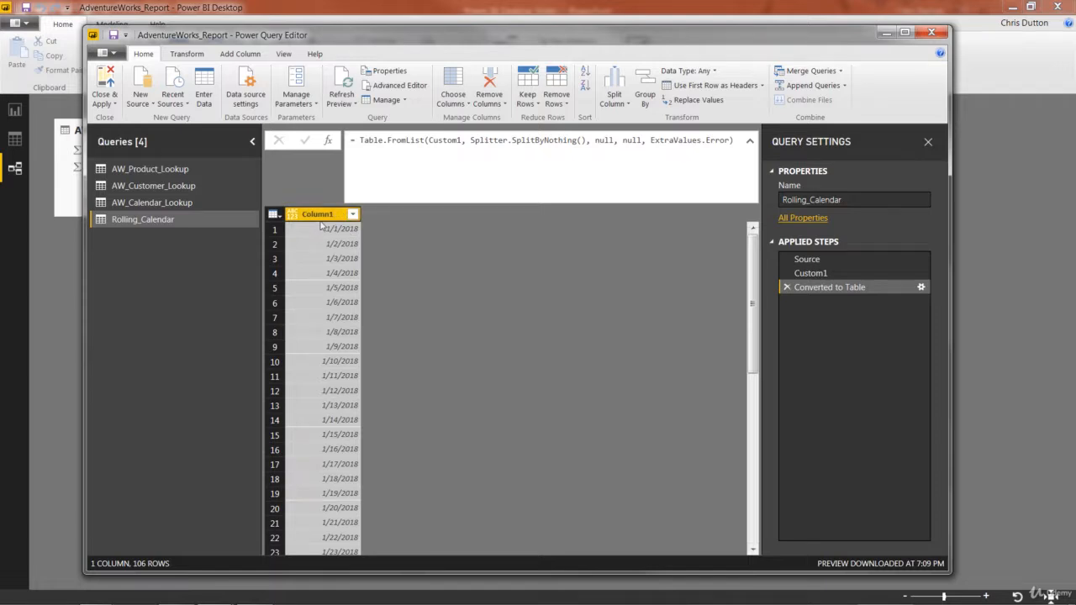
Step: Set Column1's data type to Date and rename the column 'Date'
{"action": "left_click", "coordinate": [291, 213]}
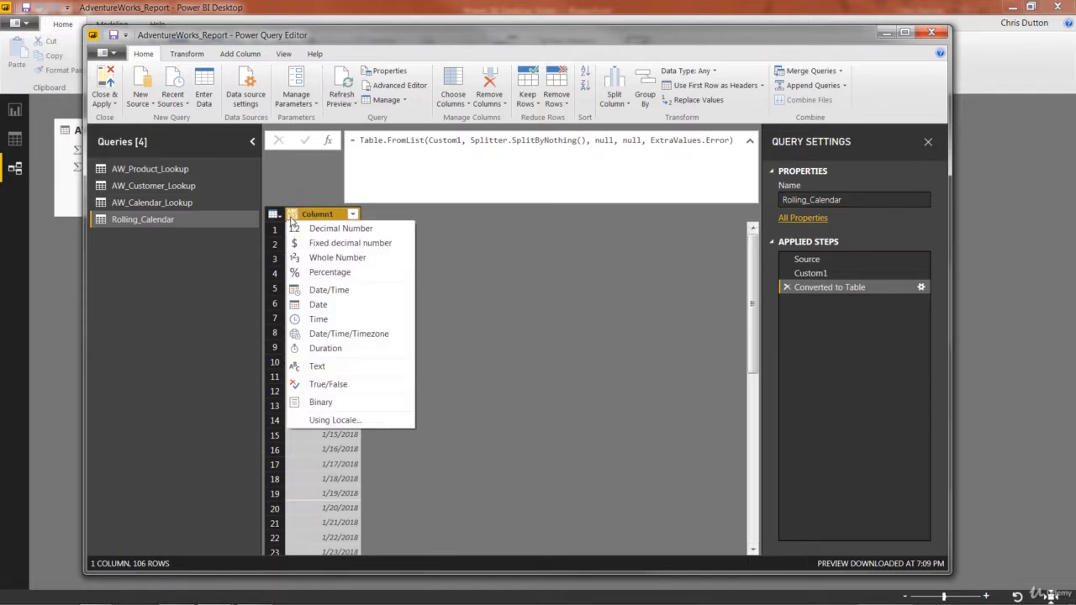
{"action": "left_click", "coordinate": [318, 304]}
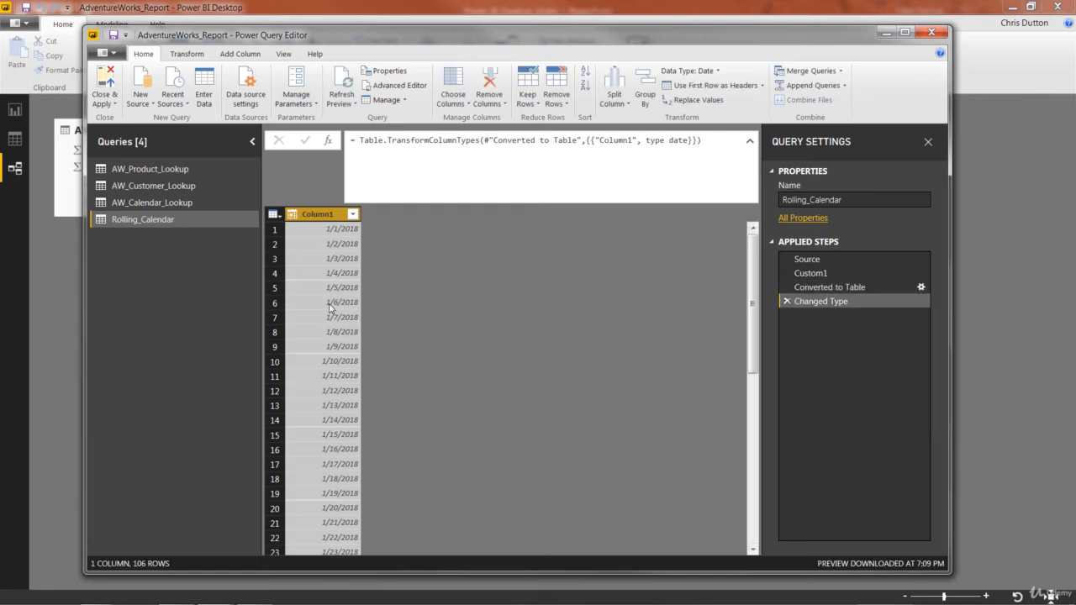
{"action": "double_click", "coordinate": [317, 214]}
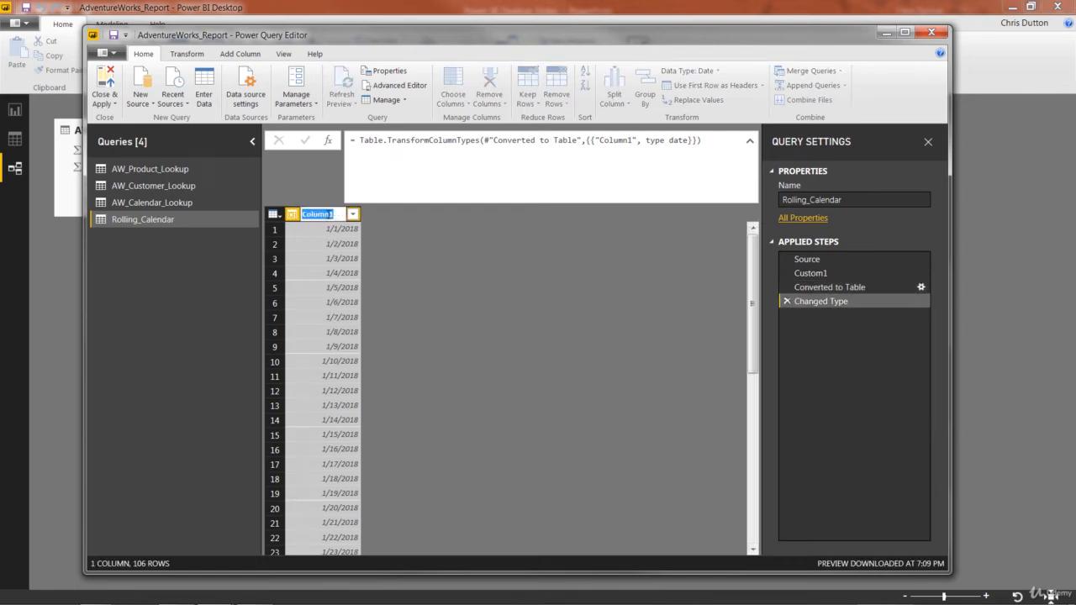
{"action": "type", "text": "Date"}
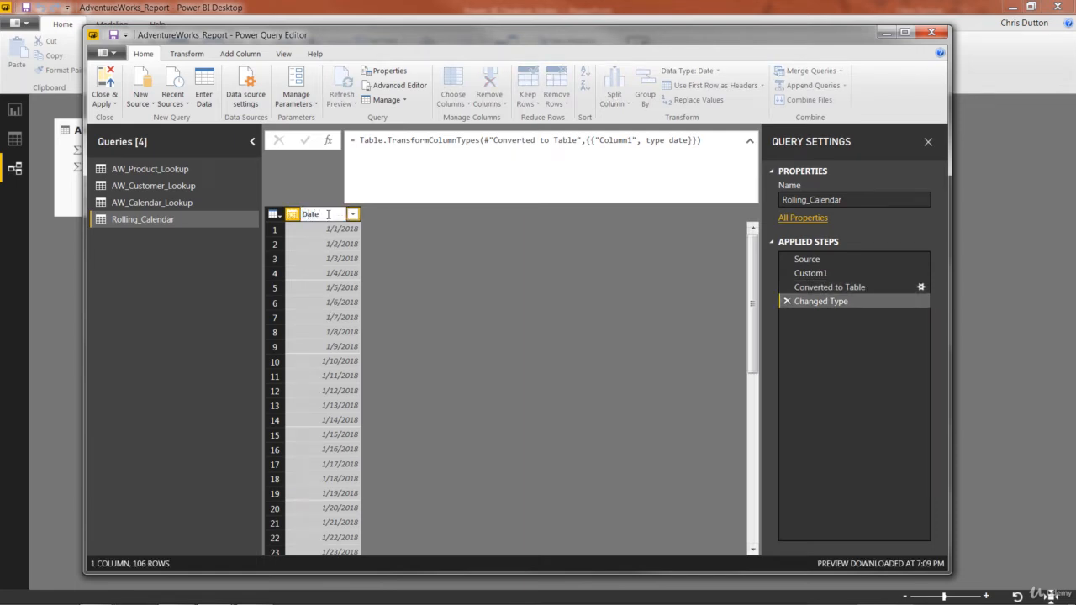
{"action": "double_click", "coordinate": [310, 214]}
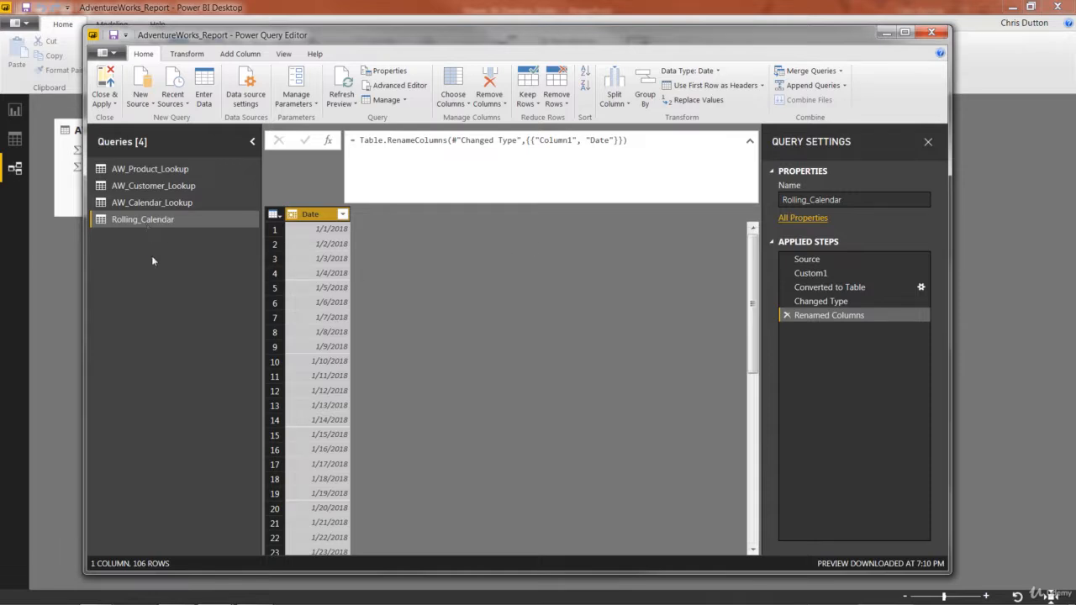
Step: Delete Rolling_Calendar from the Queries pane and confirm the deletion
{"action": "right_click", "coordinate": [143, 220]}
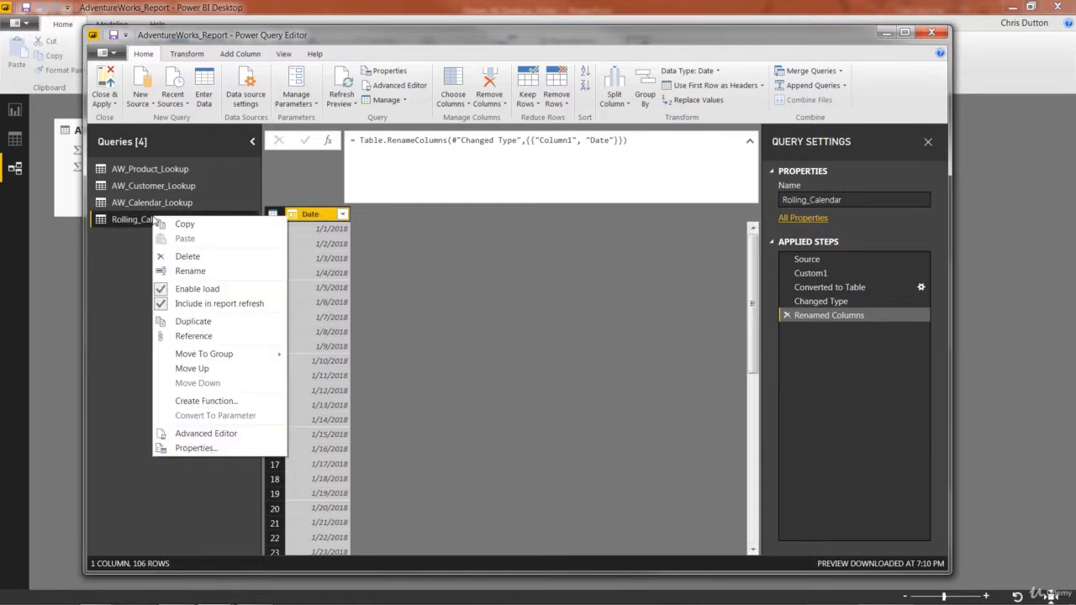
{"action": "left_click", "coordinate": [188, 256]}
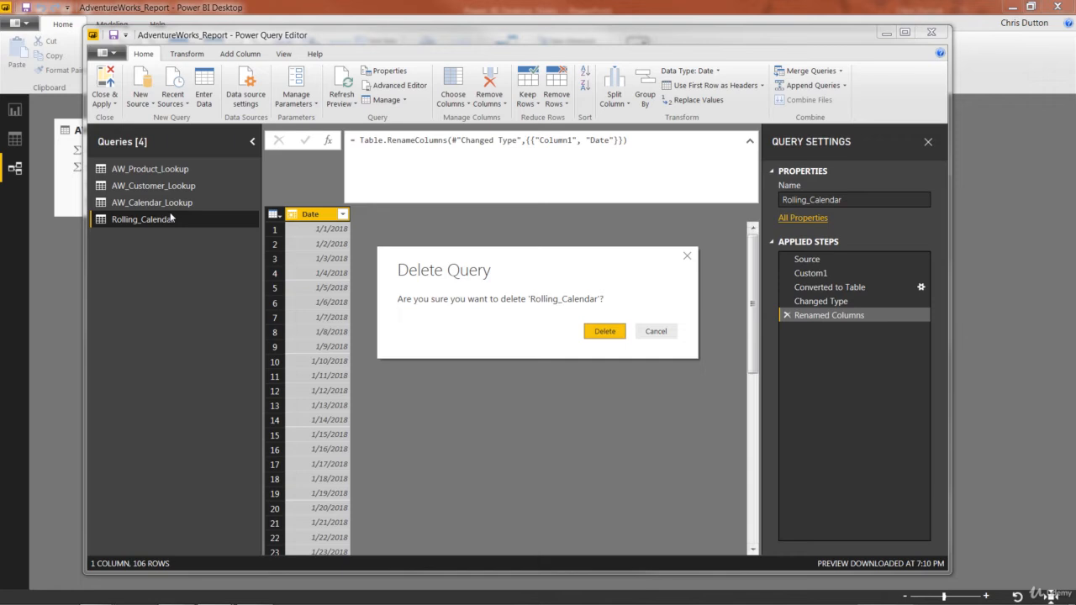
{"action": "left_click", "coordinate": [655, 331]}
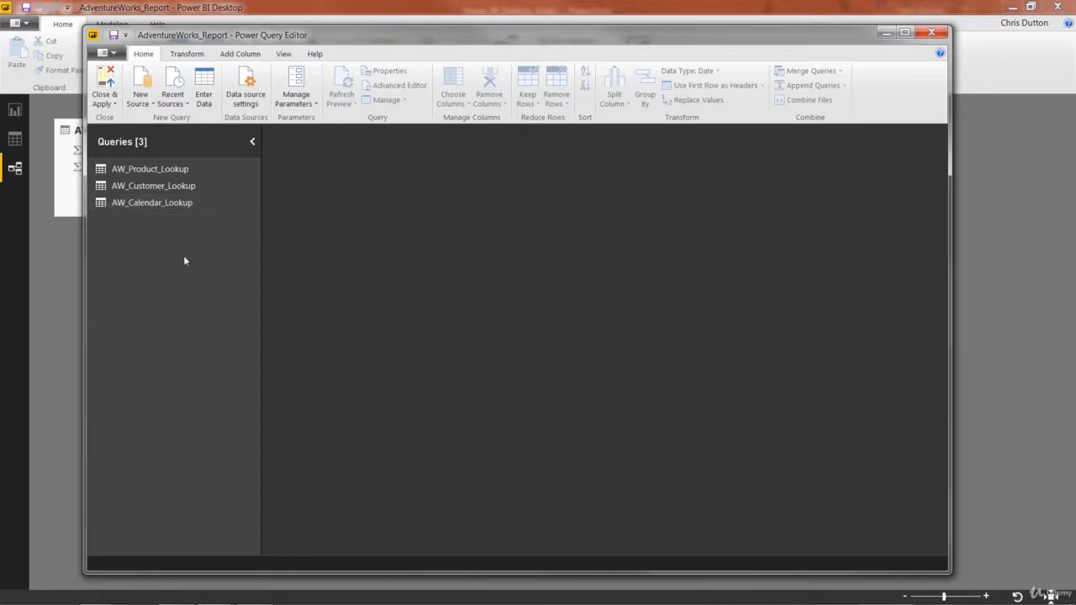
{"action": "mouse_move", "coordinate": [572, 102]}
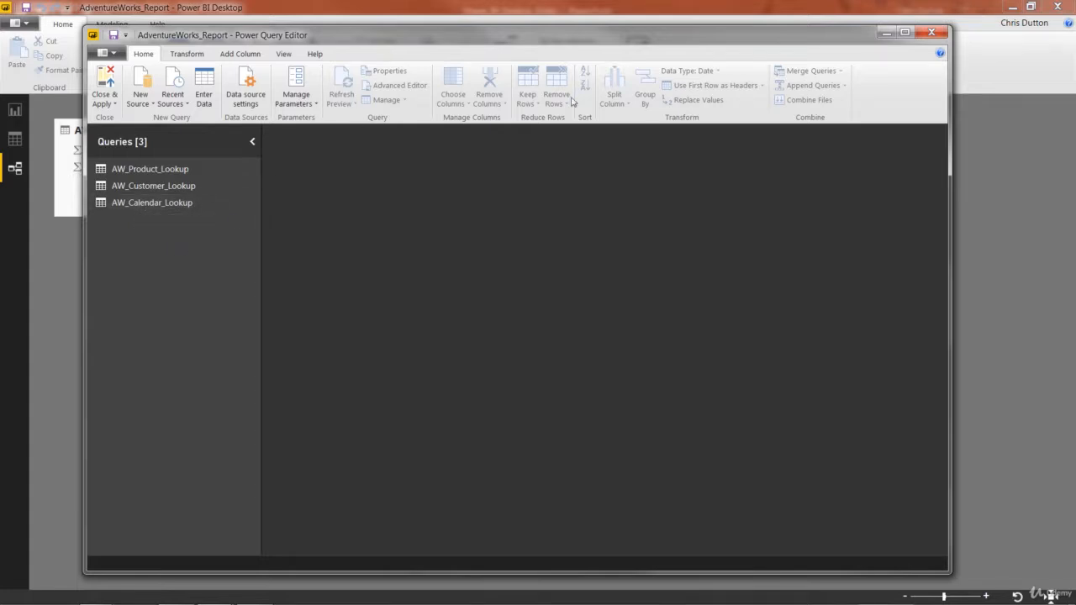